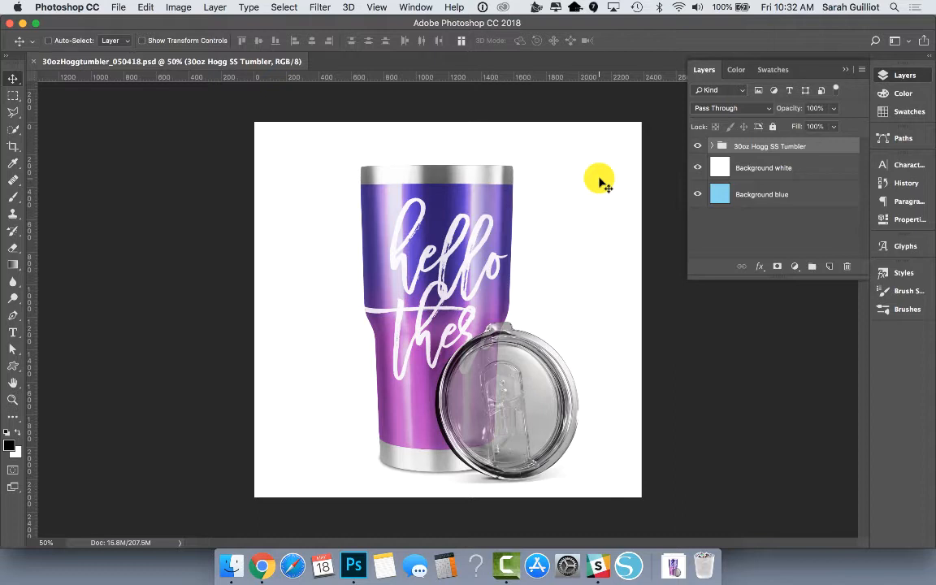
mouse_move(587, 341)
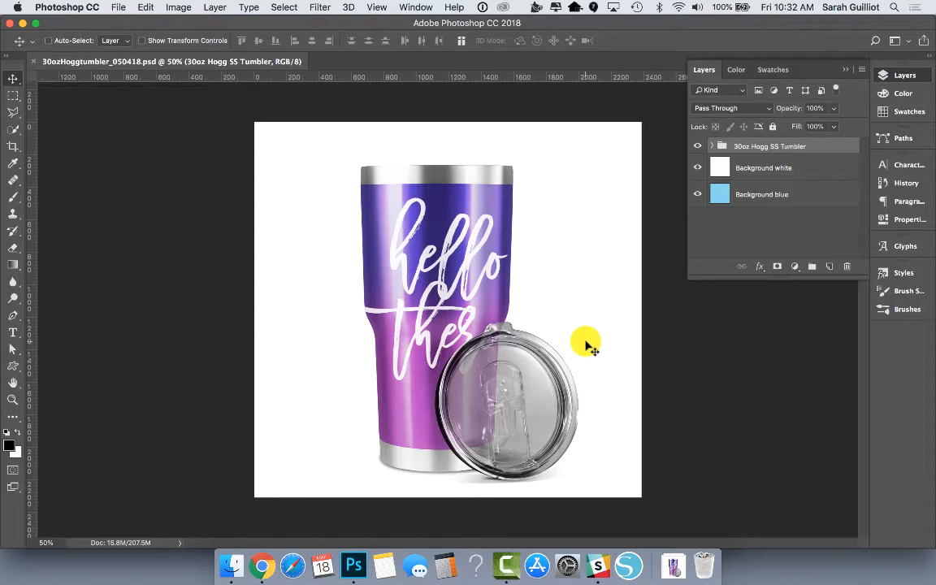
mouse_move(598, 294)
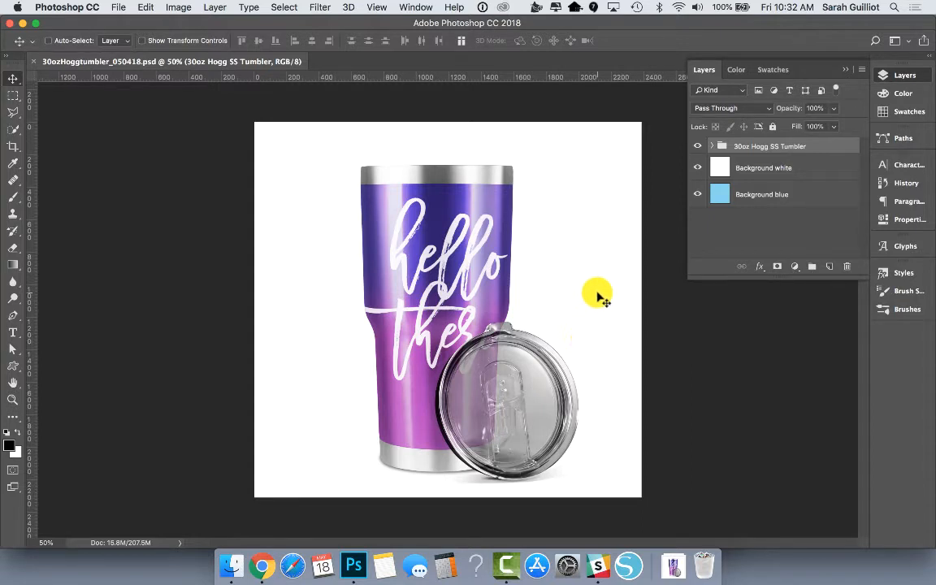
mouse_move(633, 370)
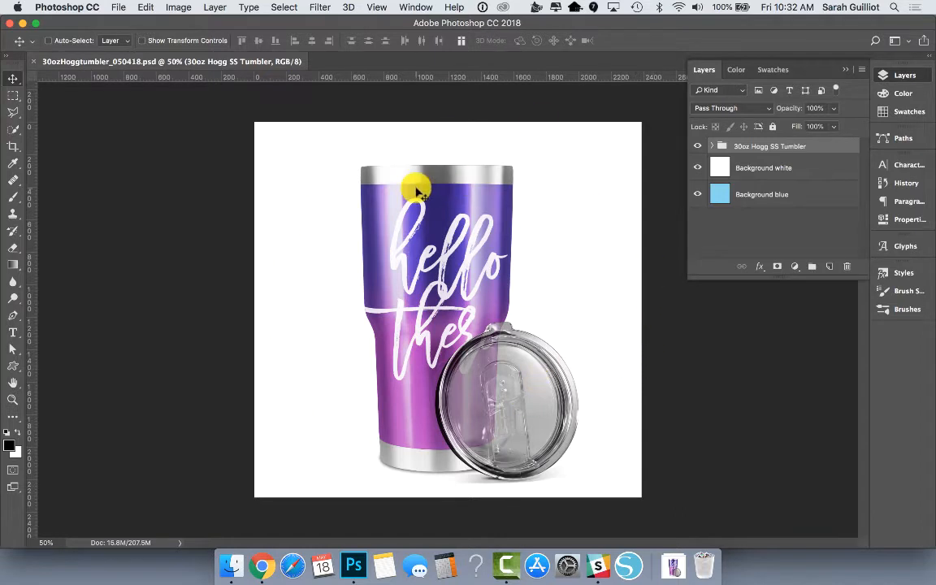
mouse_move(569, 275)
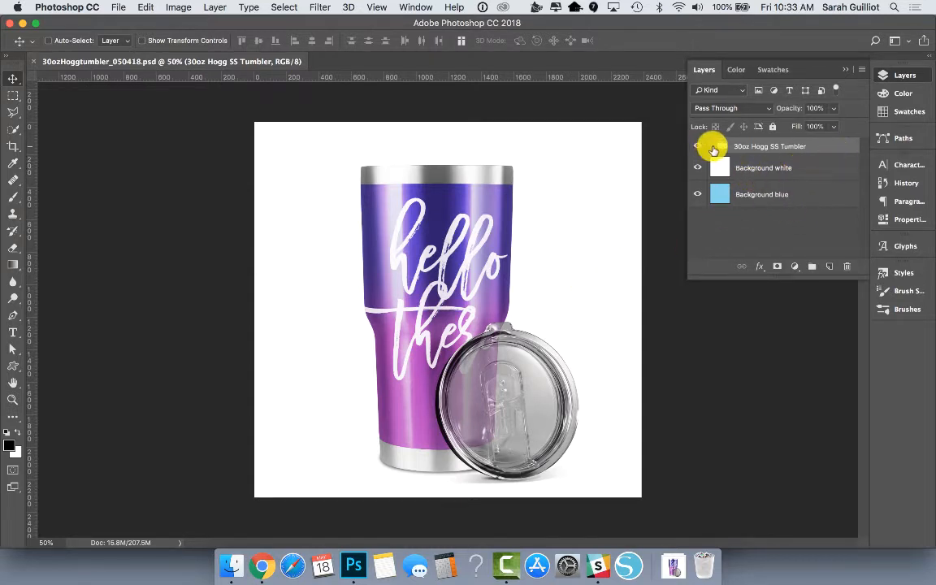
Briefly expand and hide the 30oz Hogg SS Tumbler group, then reselect it after the white background.
click(712, 146)
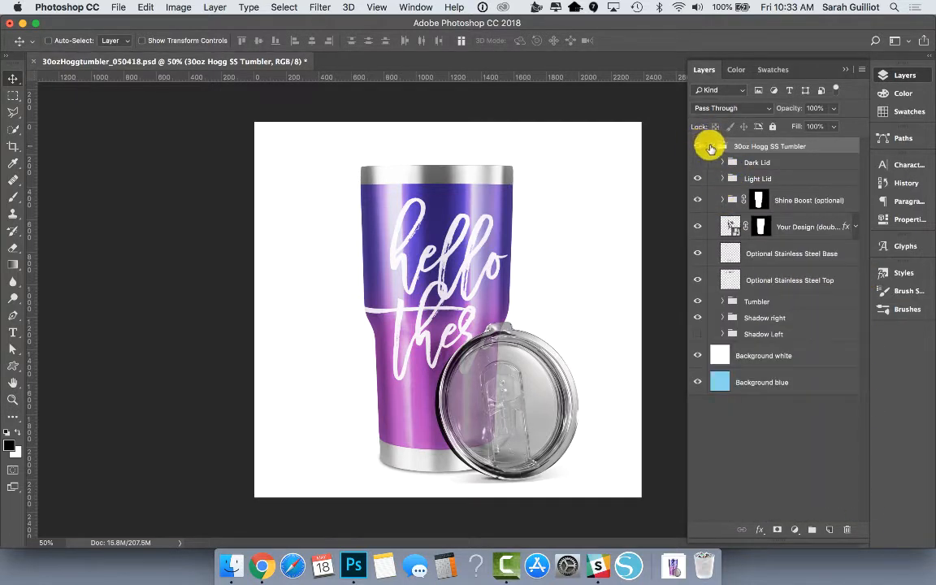
click(721, 146)
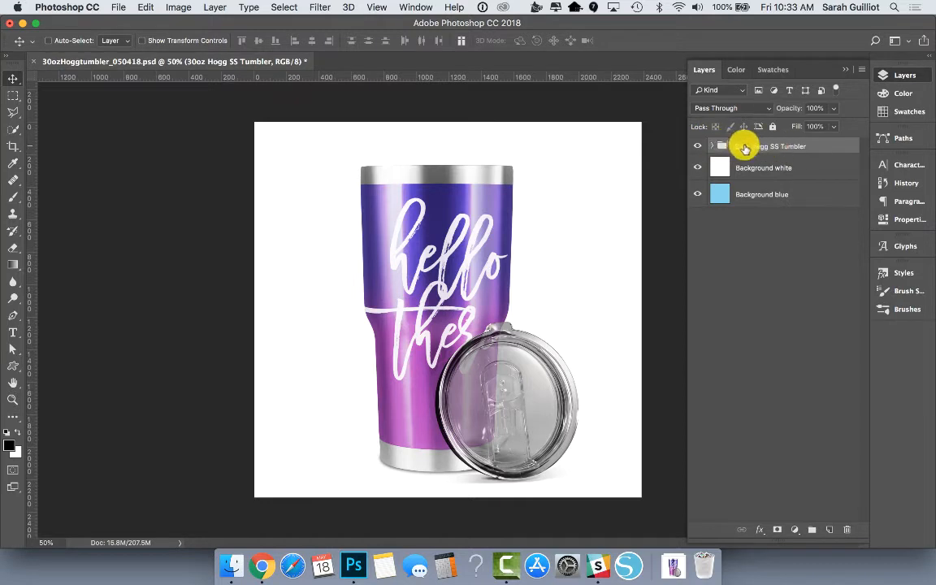
click(697, 146)
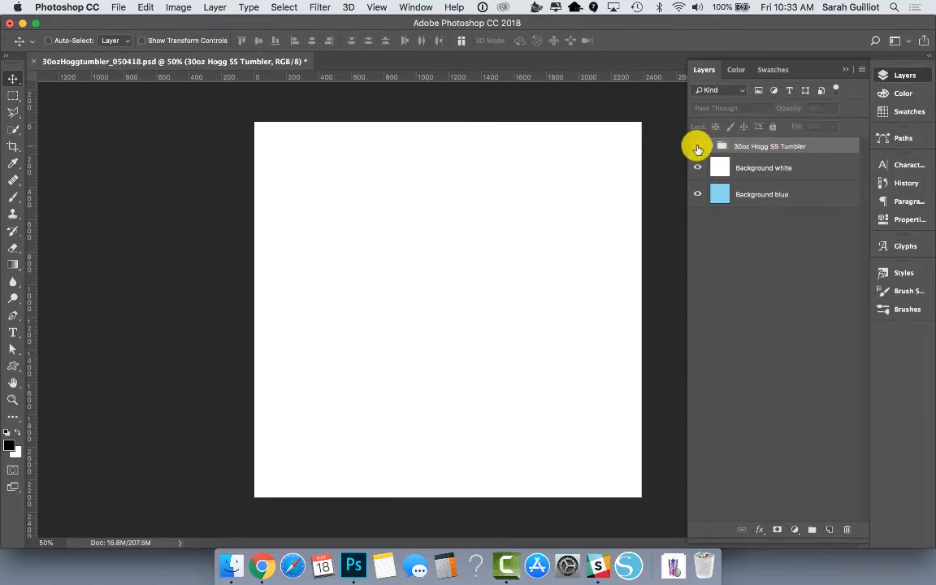
click(697, 146)
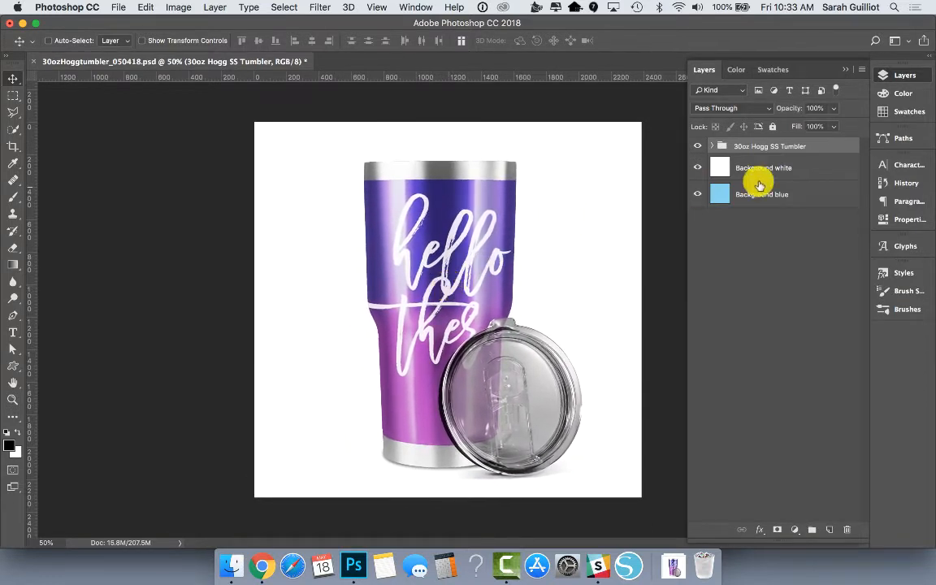
click(764, 168)
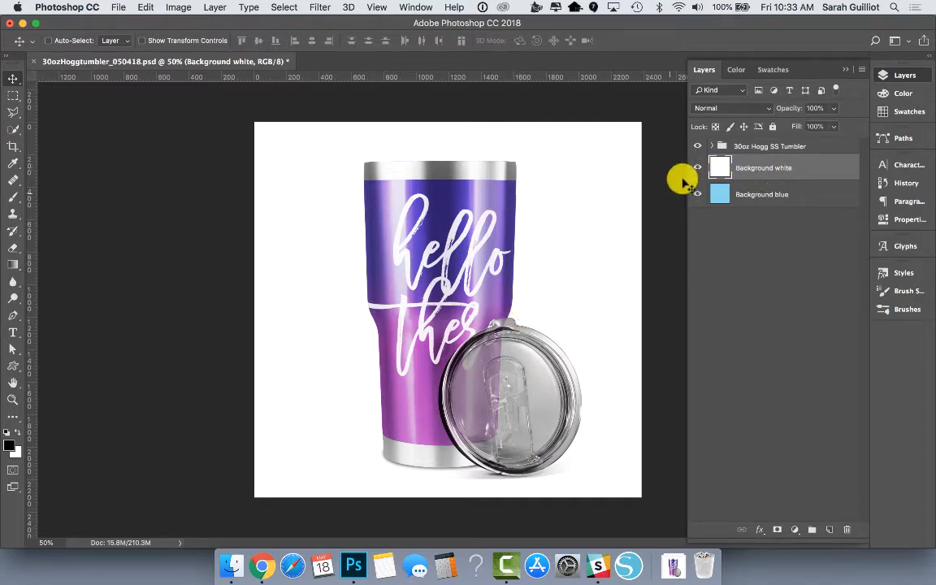
click(695, 168)
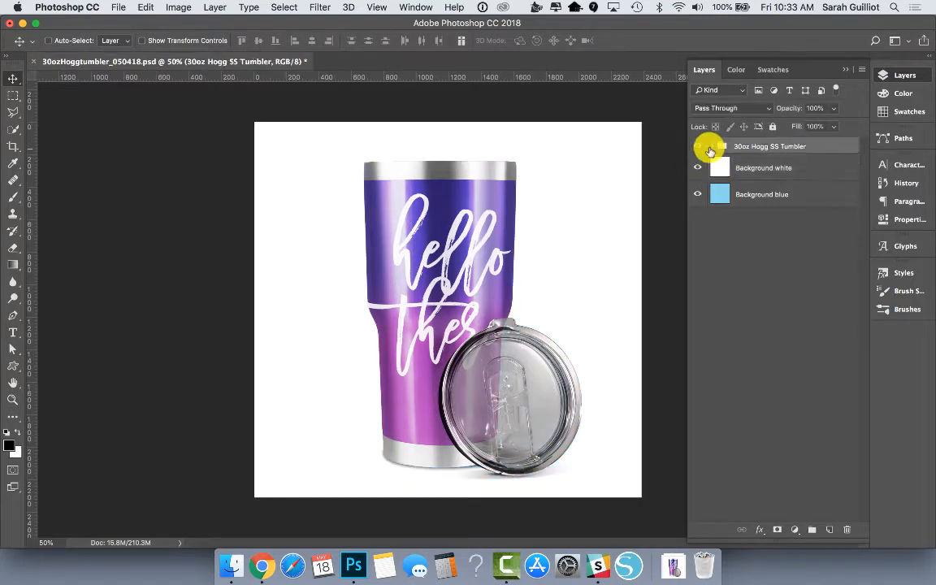
Expand the tumbler group, preview the Dark Lid version, then hide it to keep the clear lid.
click(711, 147)
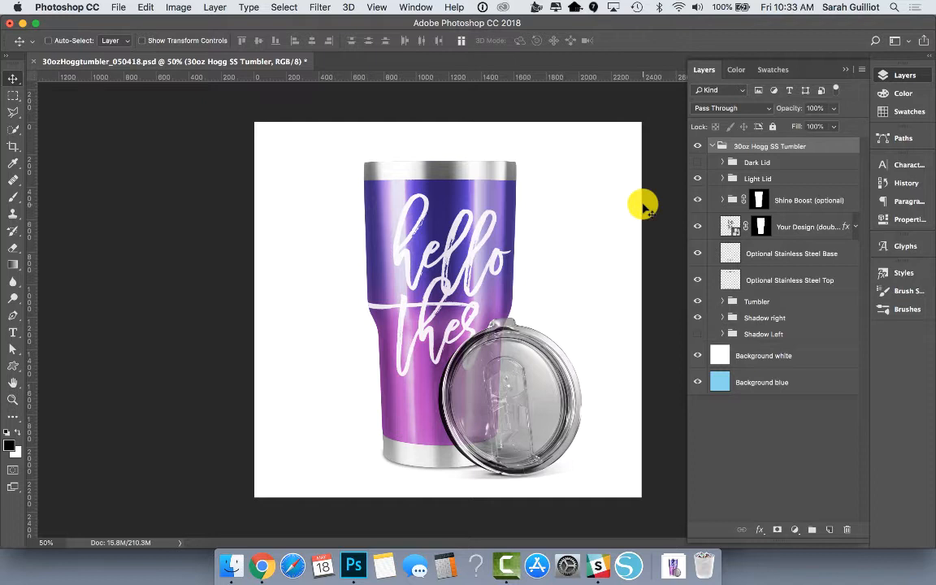
click(757, 178)
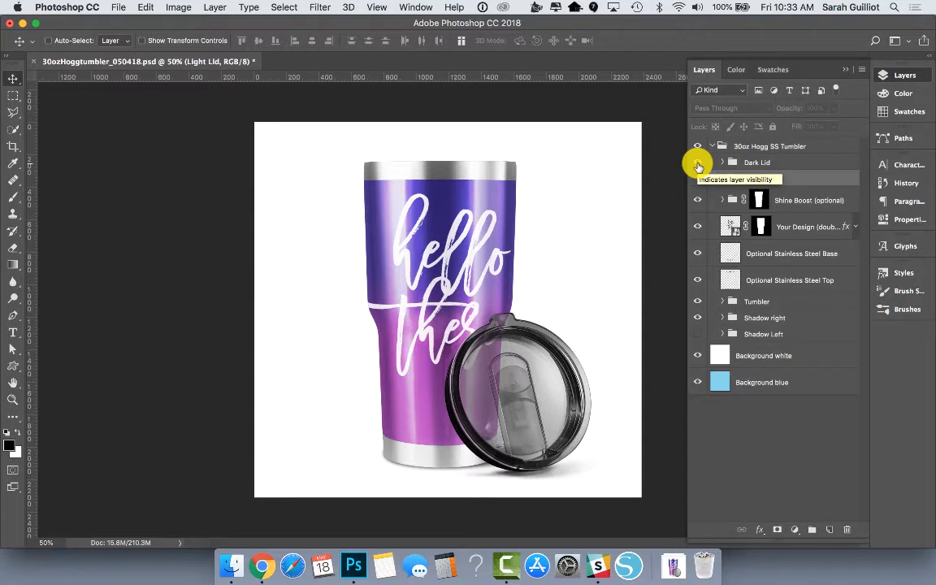
click(695, 163)
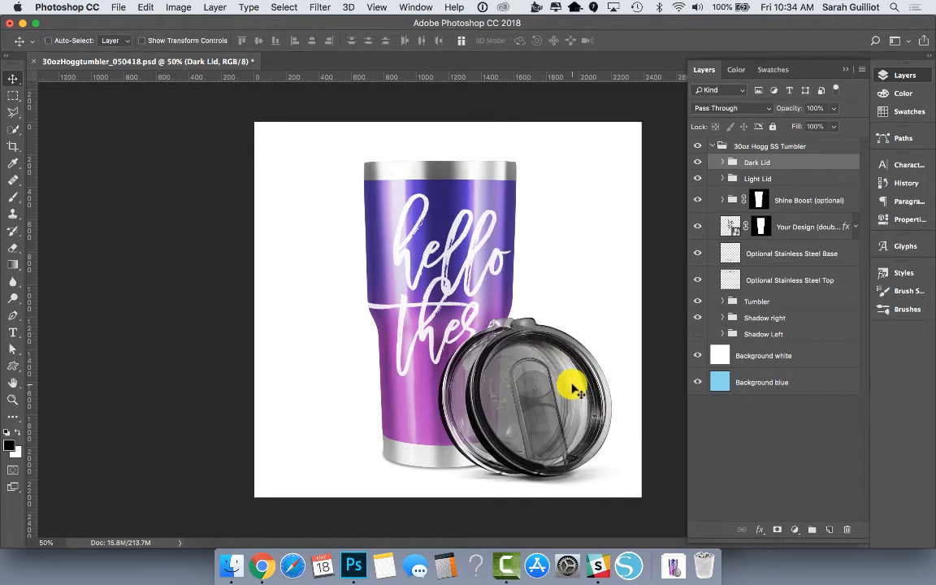
drag(572, 390, 565, 377)
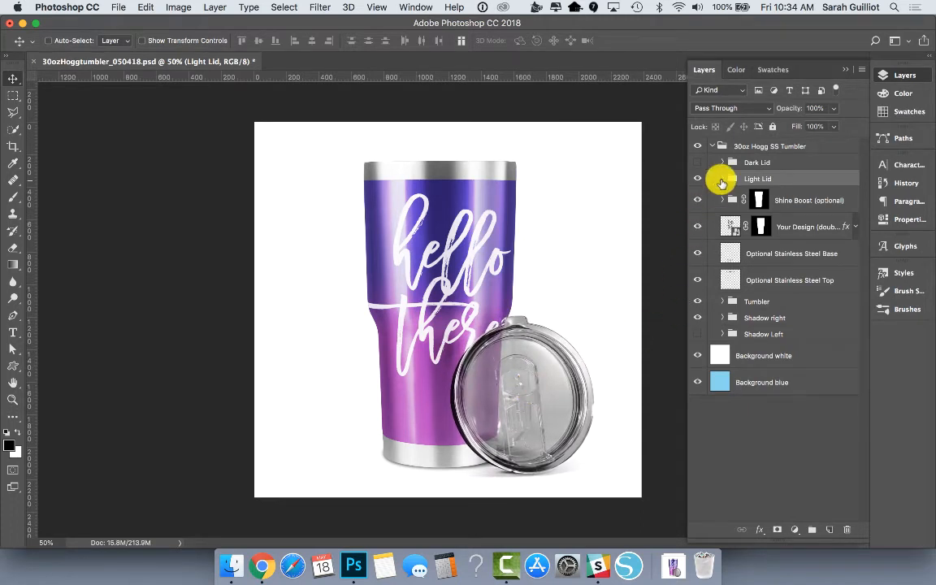
click(722, 177)
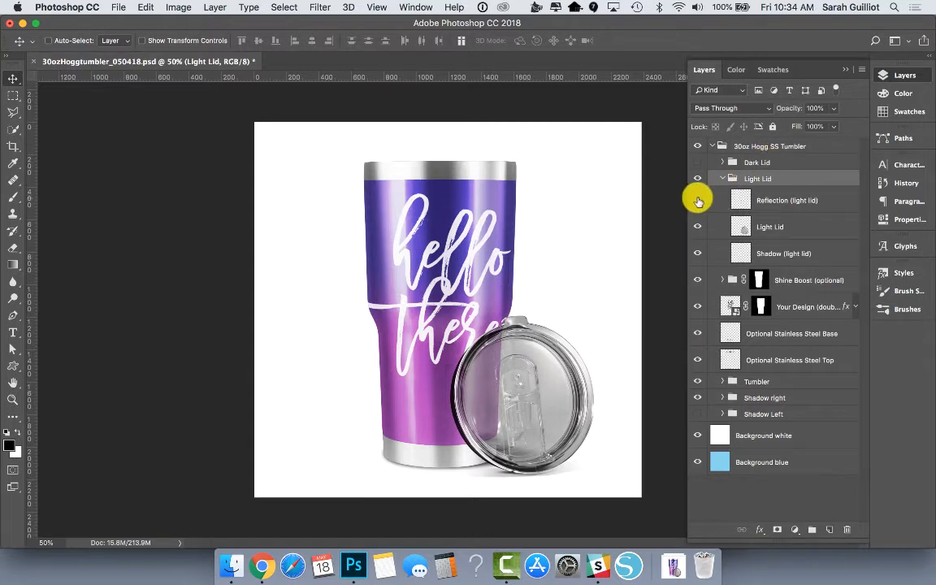
mouse_move(773, 202)
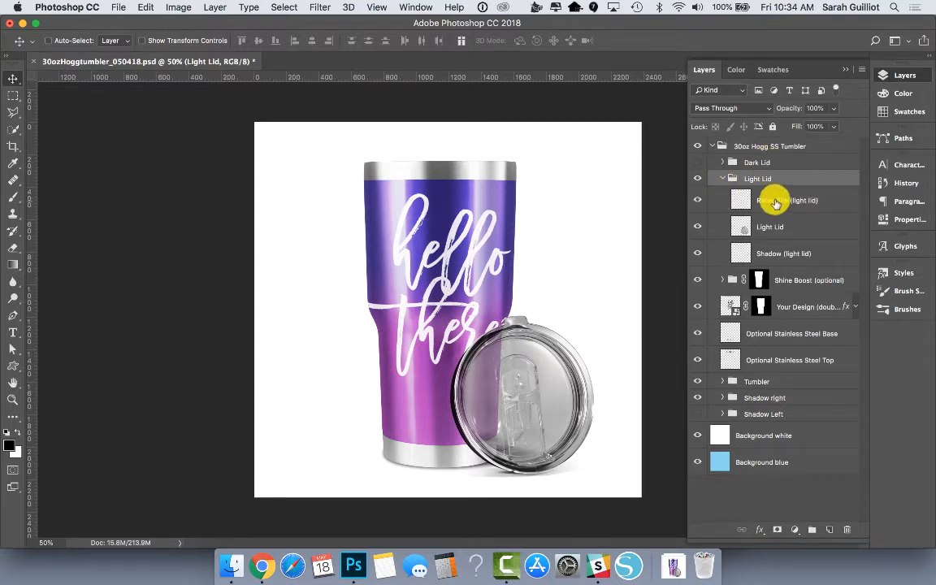
mouse_move(447, 336)
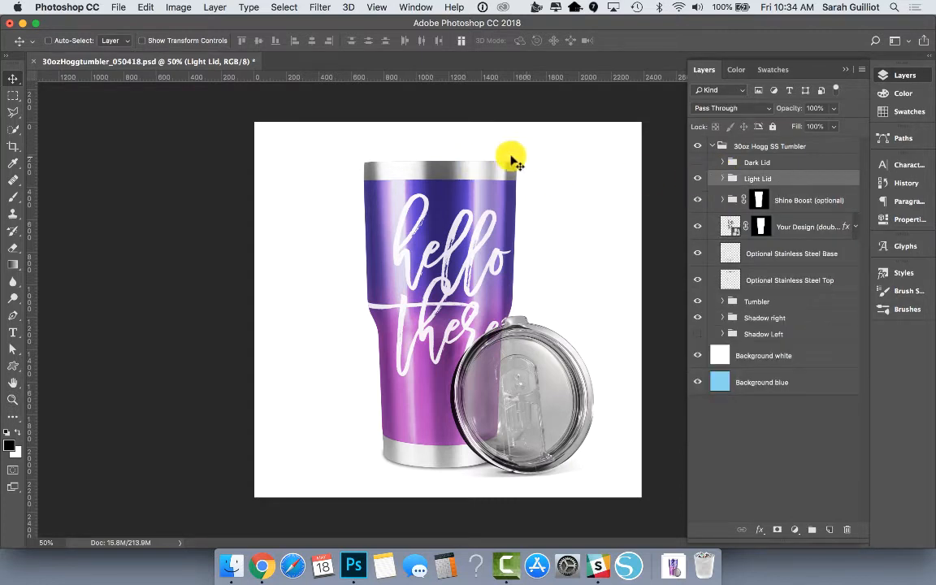
mouse_move(485, 163)
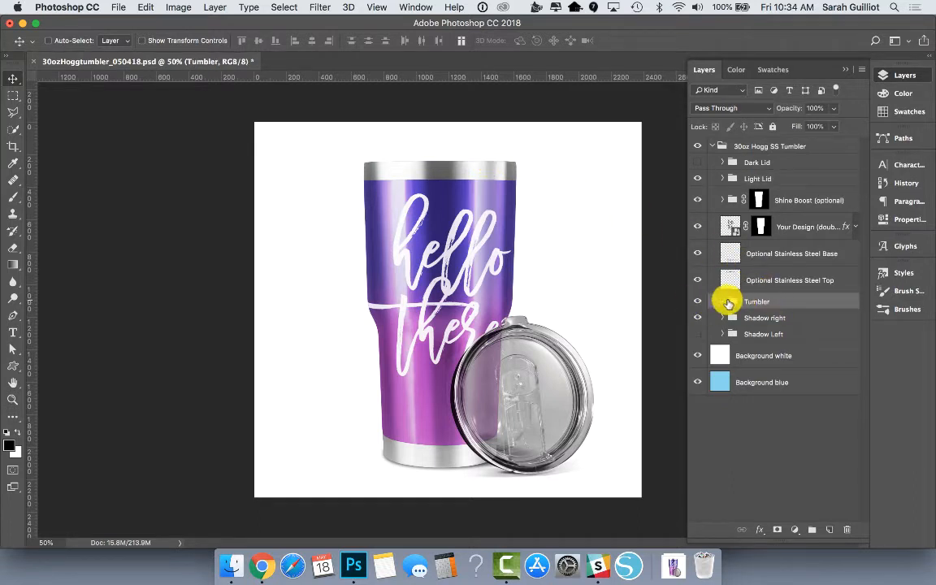
Expand the inner Tumbler group to list its colour option layers.
click(722, 301)
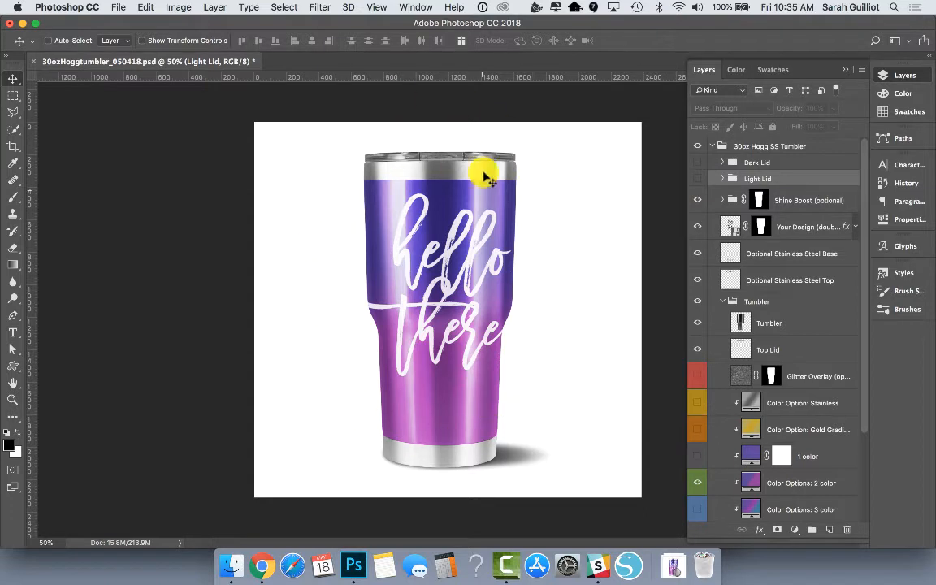
mouse_move(488, 388)
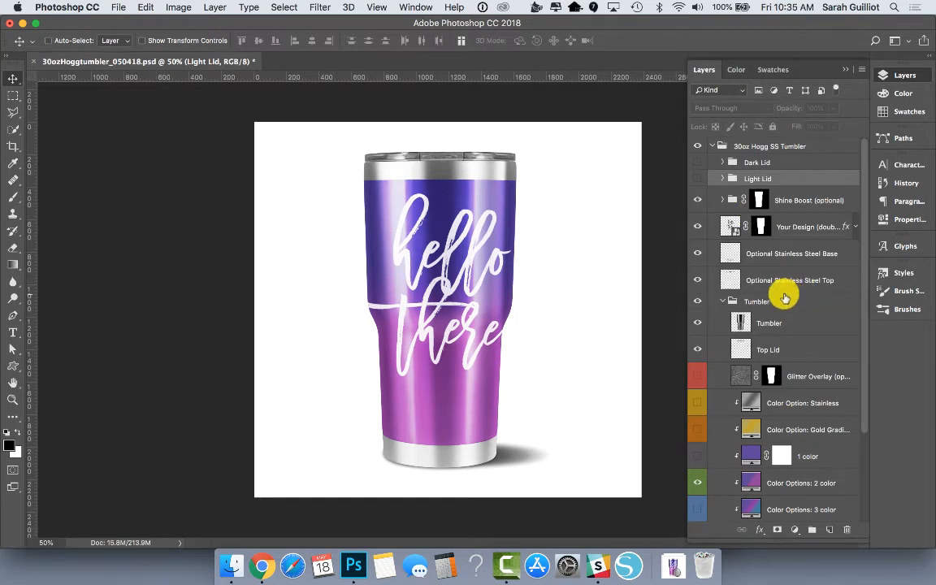
mouse_move(390, 452)
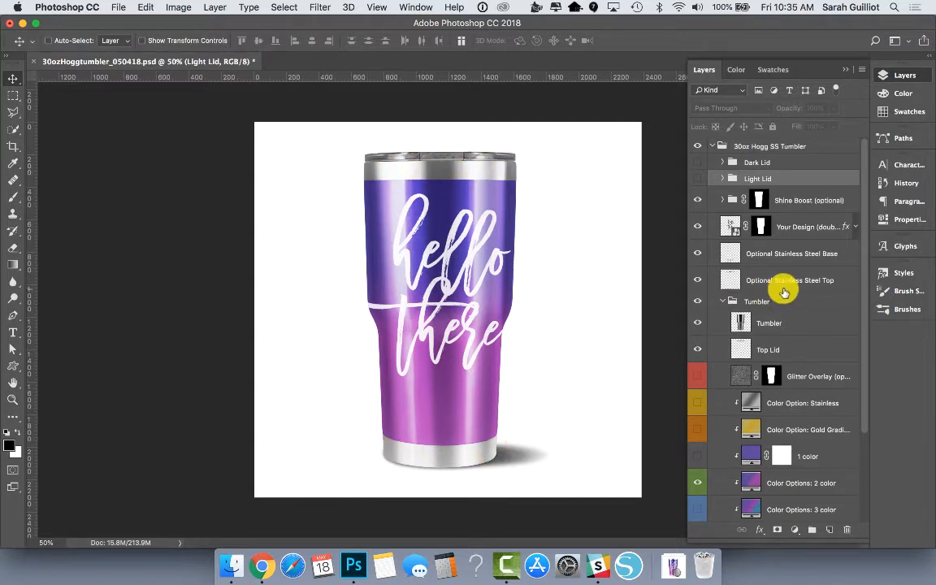
click(791, 253)
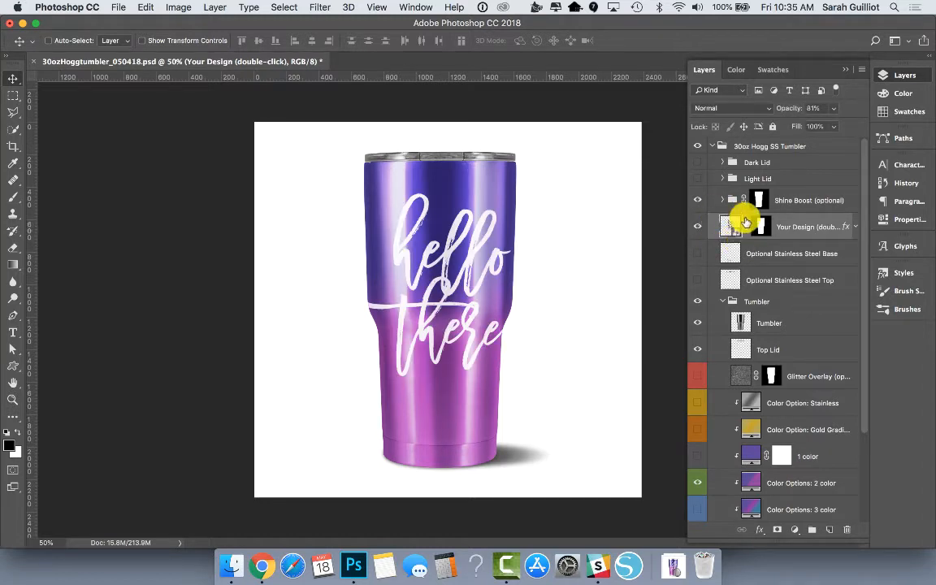
Open the Your Design smart object as Rectangle 11.psb, then return to the mockup PSD.
double_click(731, 226)
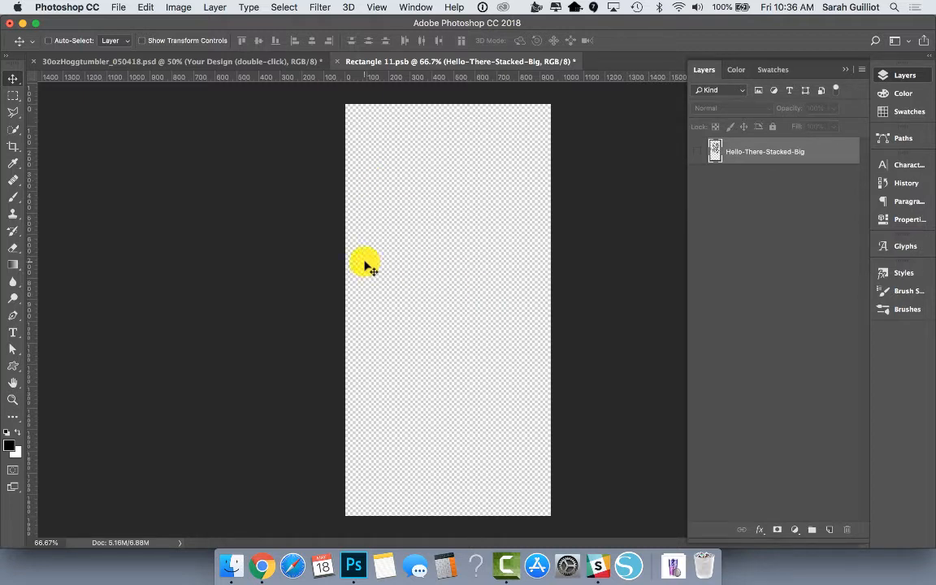
mouse_move(354, 214)
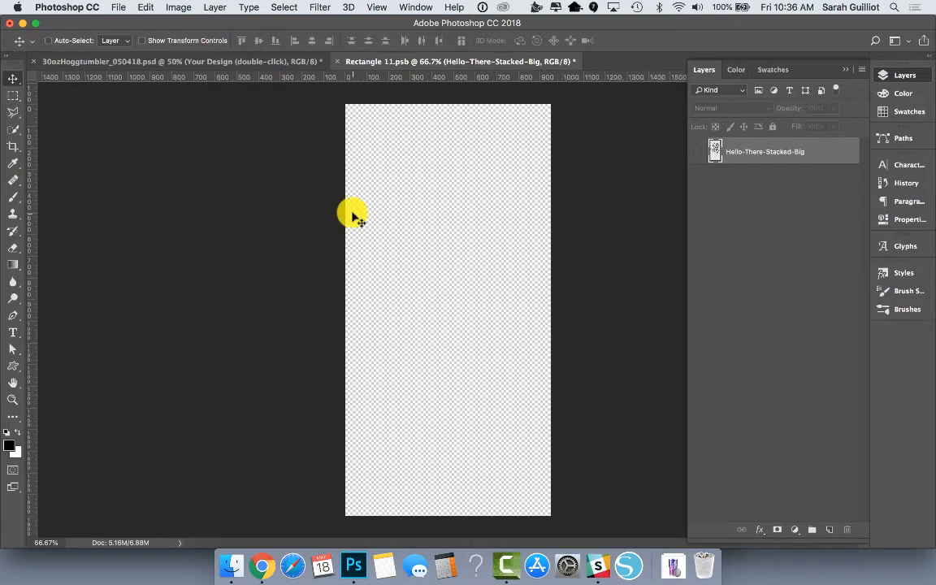
mouse_move(198, 370)
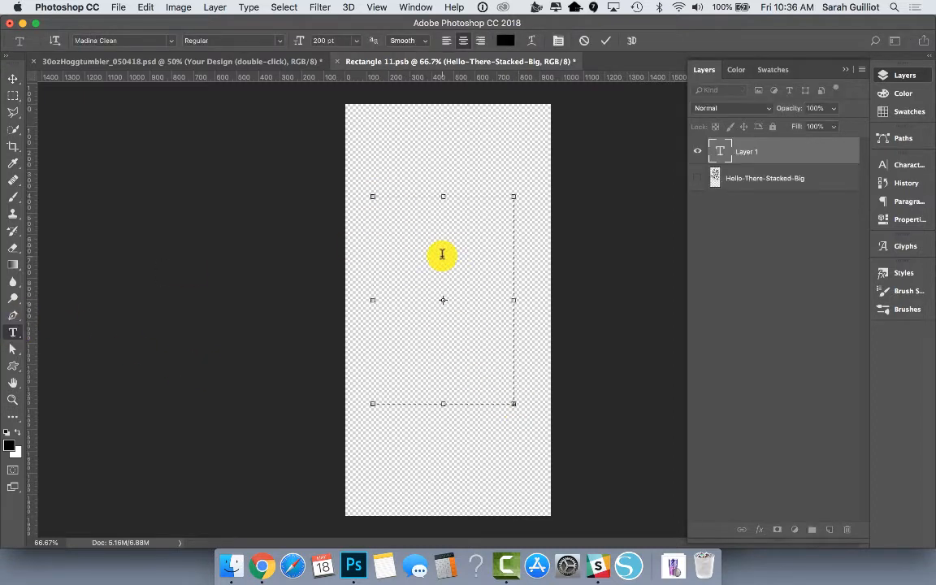
click(13, 80)
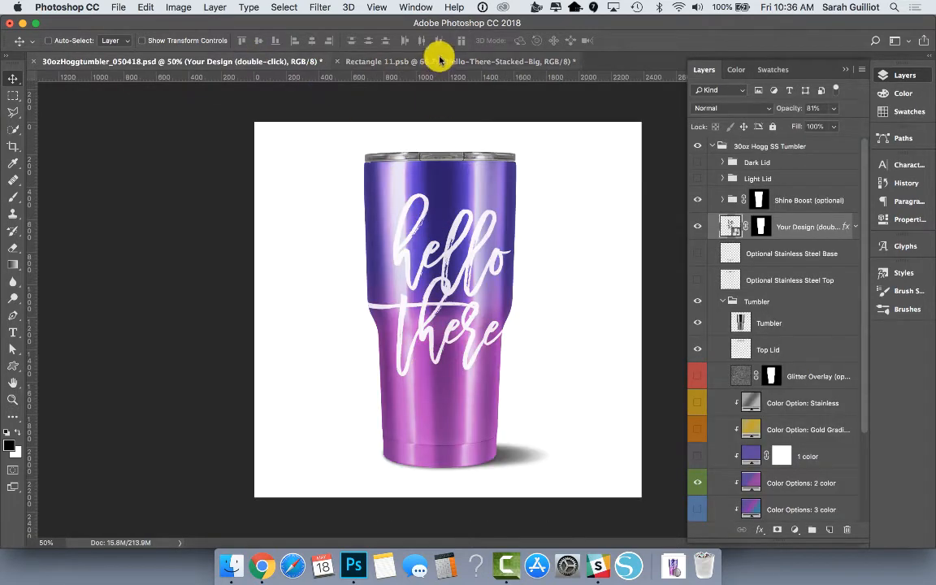
In Rectangle 11.psb make the Hello-There-Stacked-Big lettering layer visible.
click(458, 62)
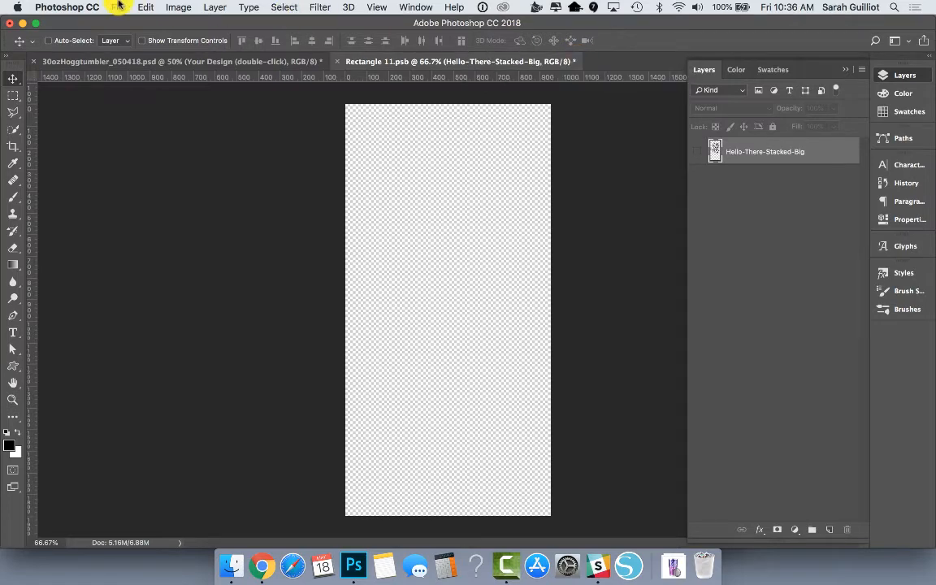
click(118, 7)
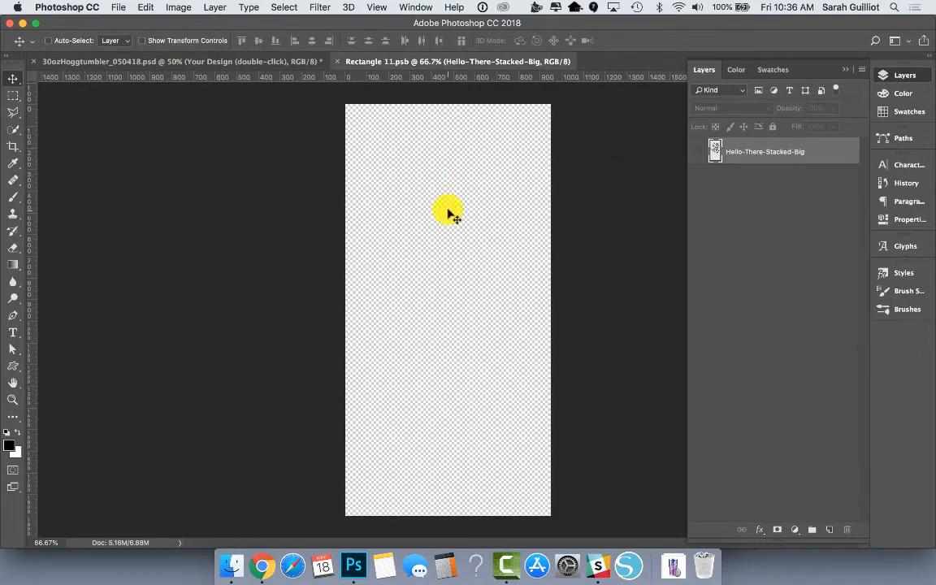
mouse_move(496, 162)
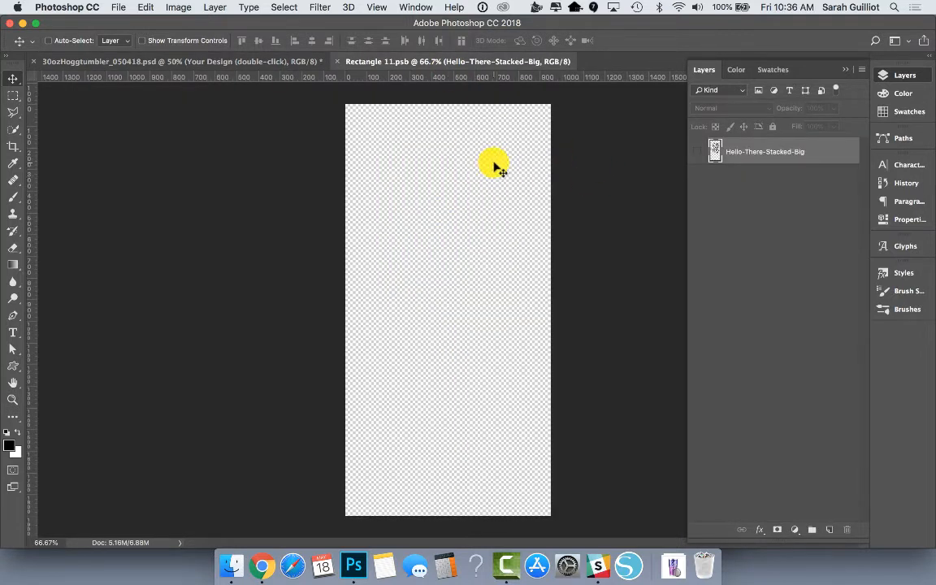
click(698, 155)
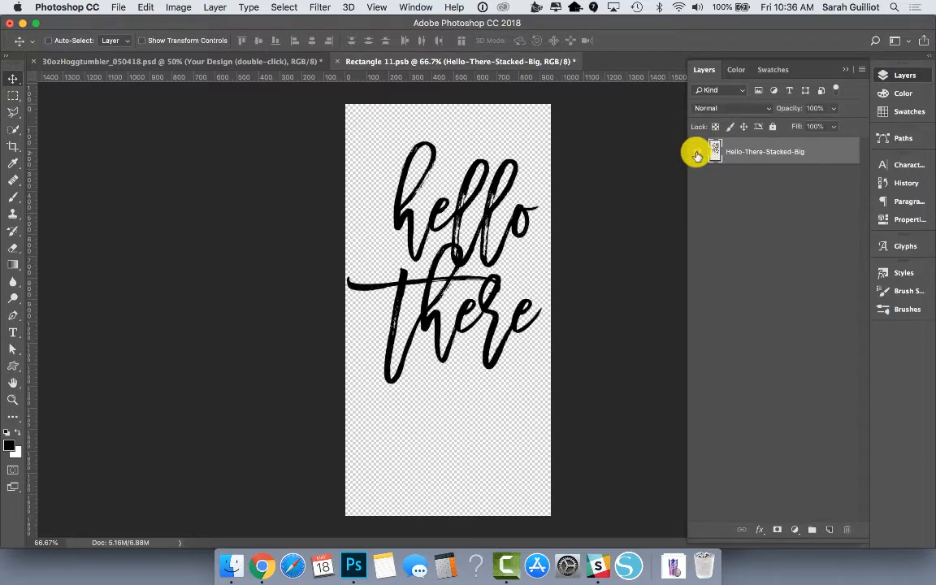
click(119, 6)
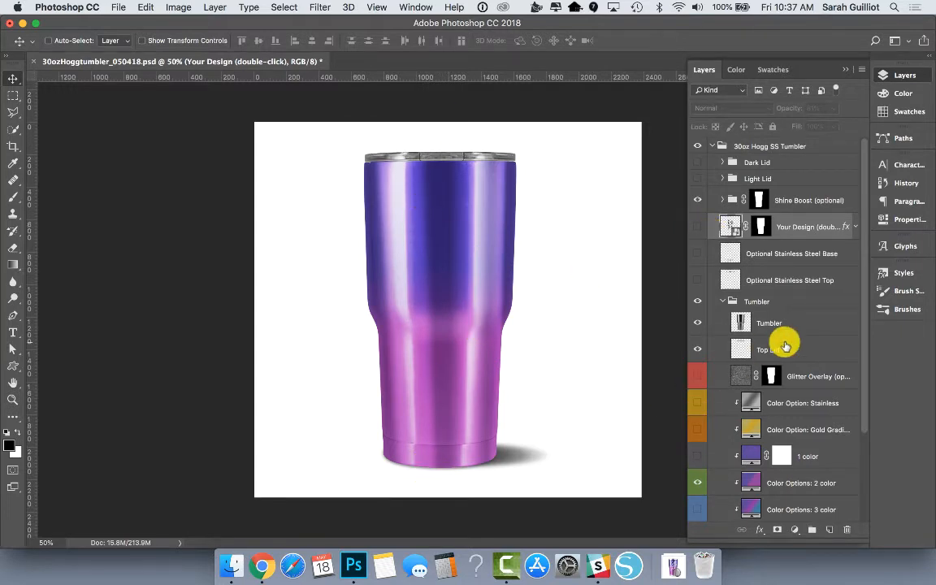
scroll(down, 3)
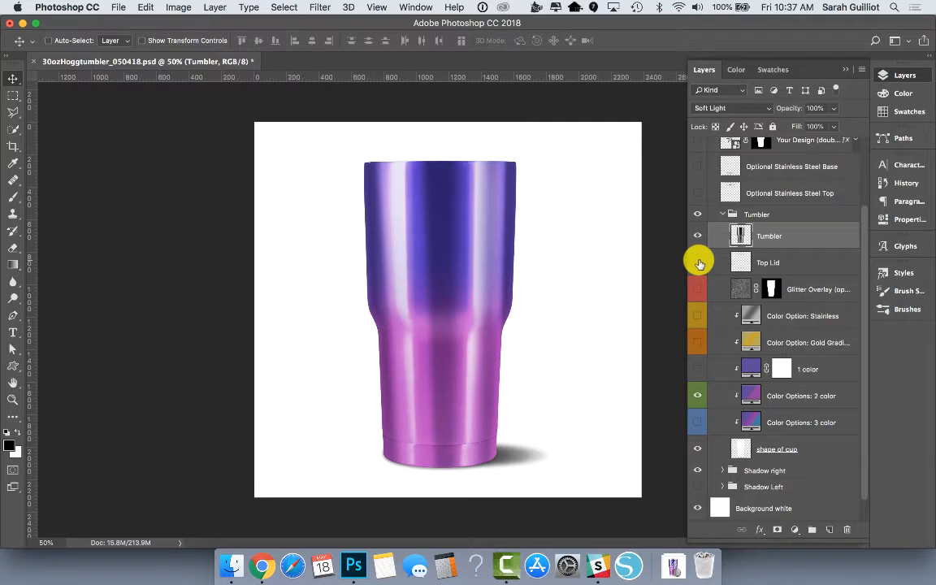
click(819, 290)
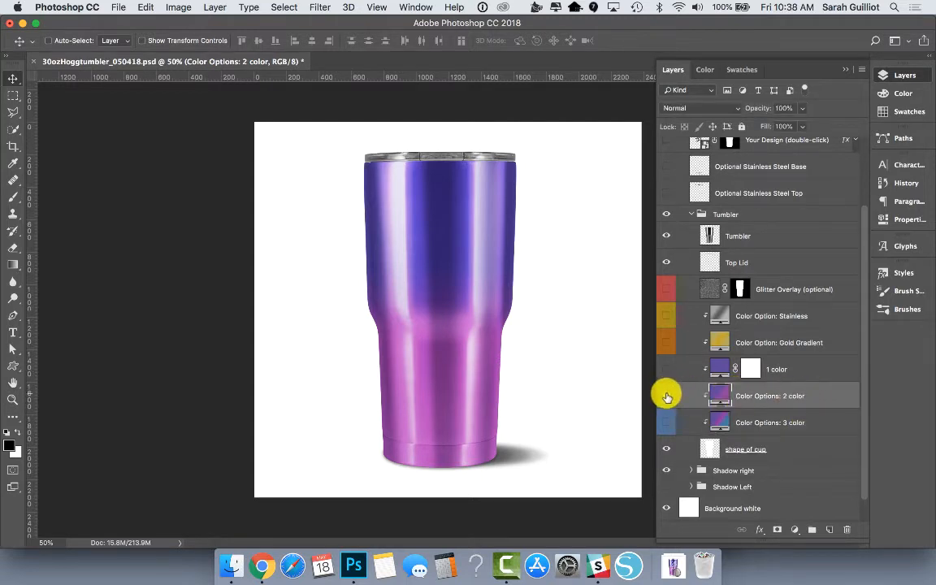
Toggle the two-colour and stainless finishes and hide the hello there design on the tumbler.
click(666, 396)
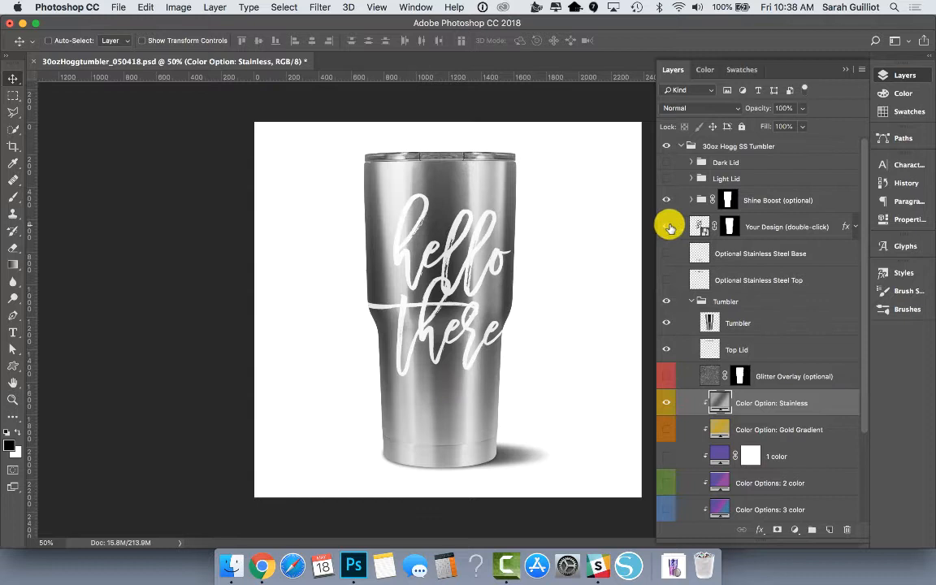
click(666, 226)
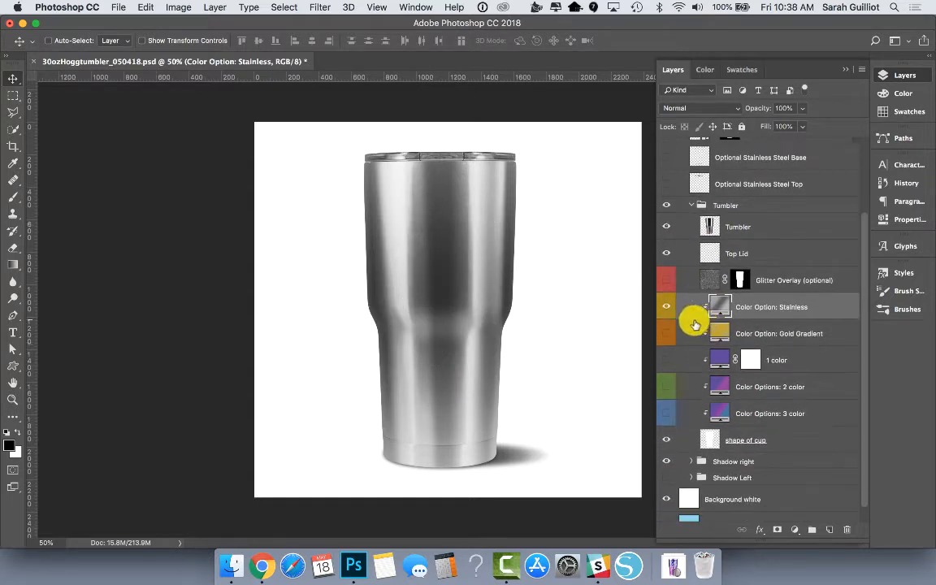
click(666, 334)
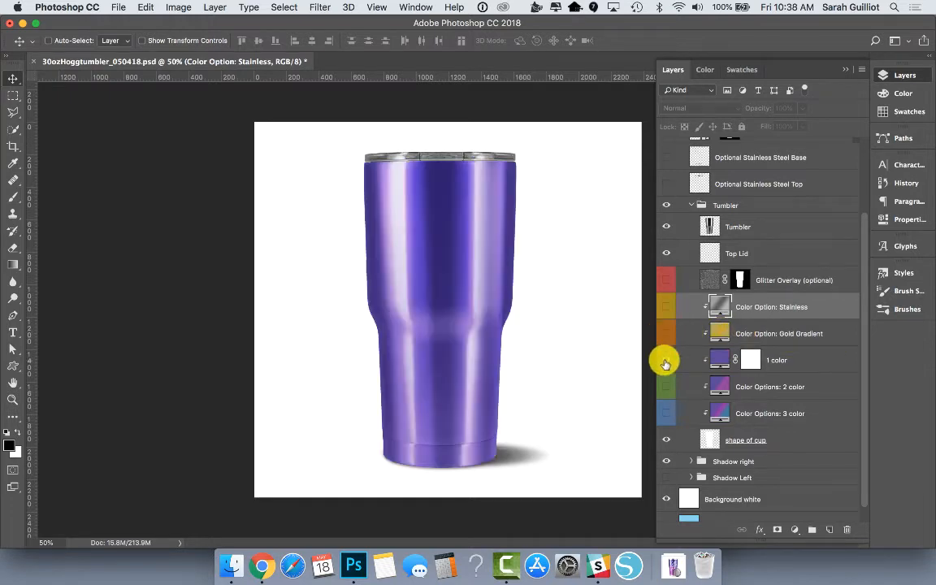
mouse_move(666, 364)
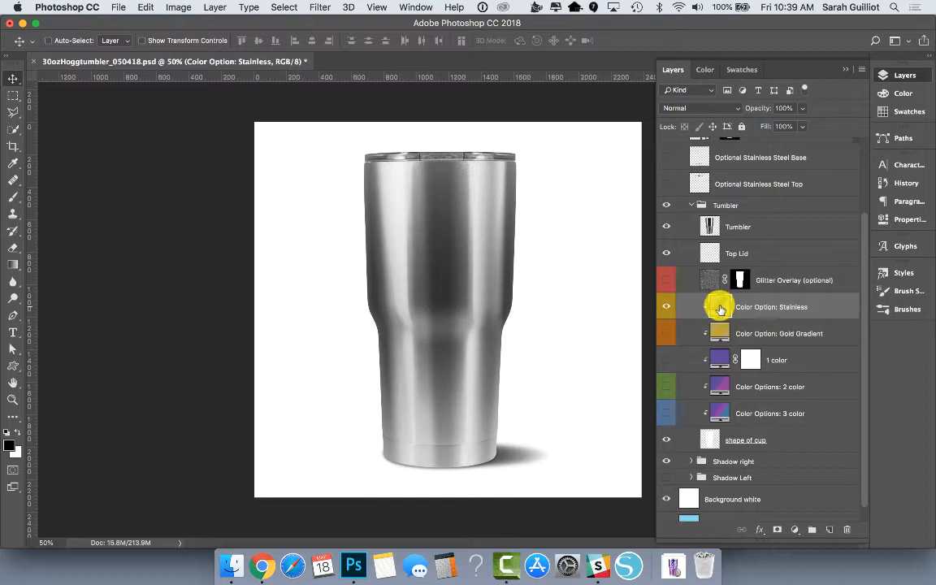
double_click(718, 305)
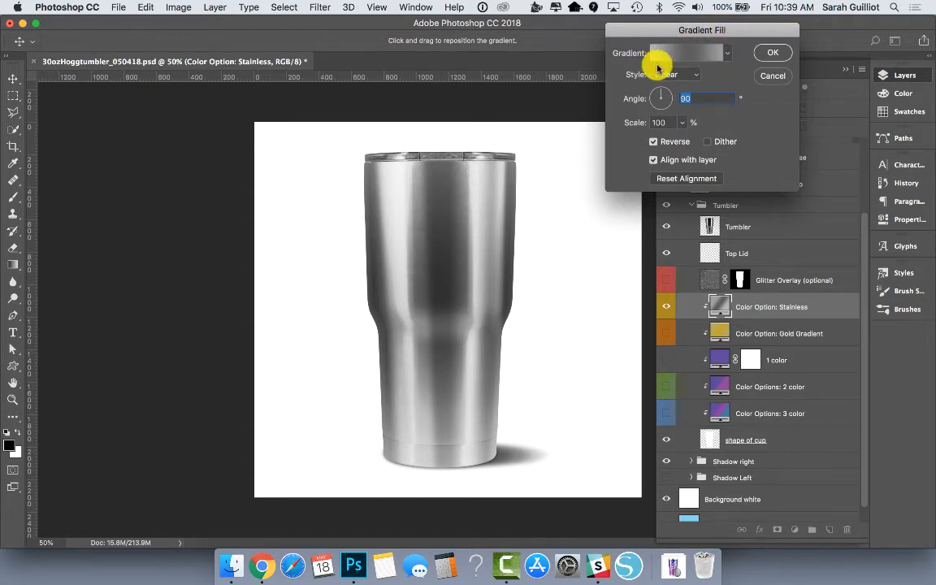
click(684, 52)
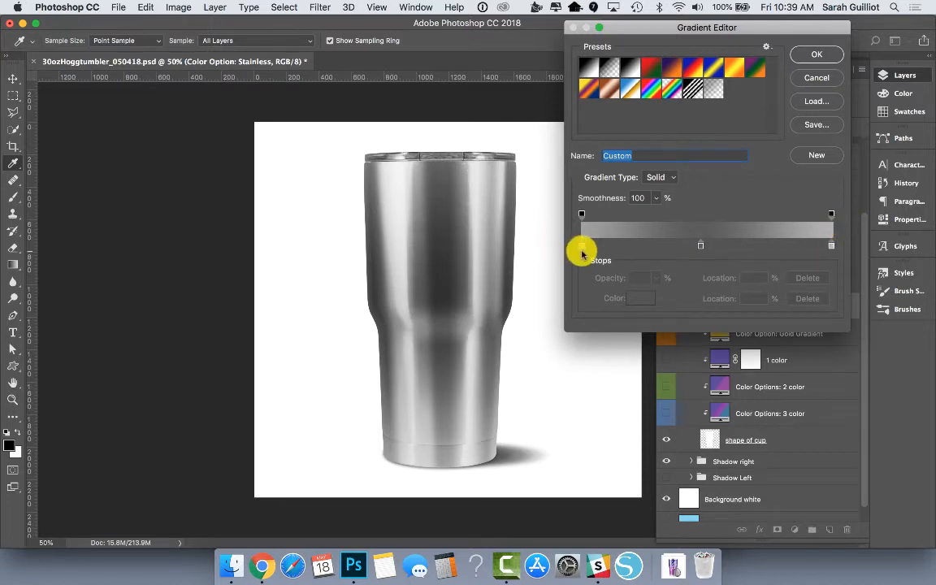
click(582, 246)
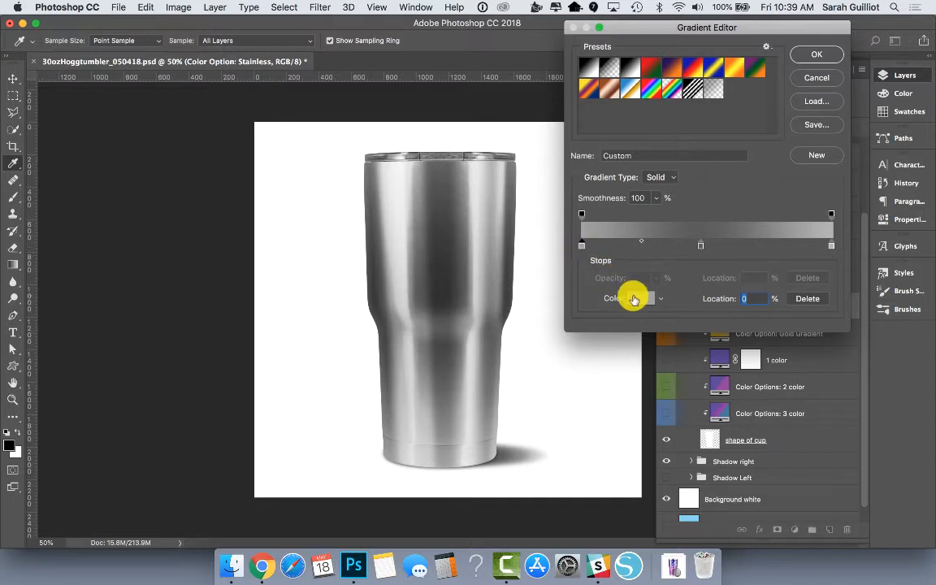
click(640, 299)
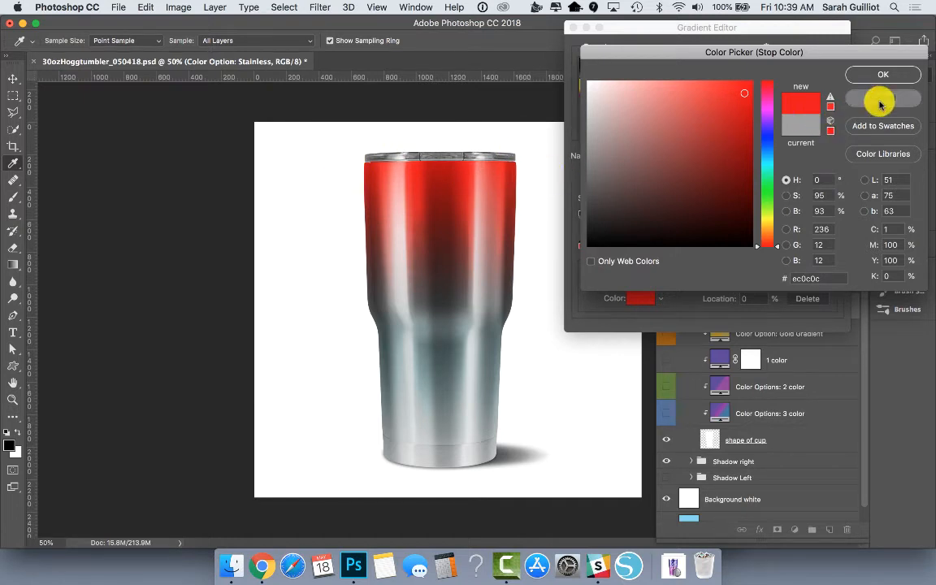
click(882, 75)
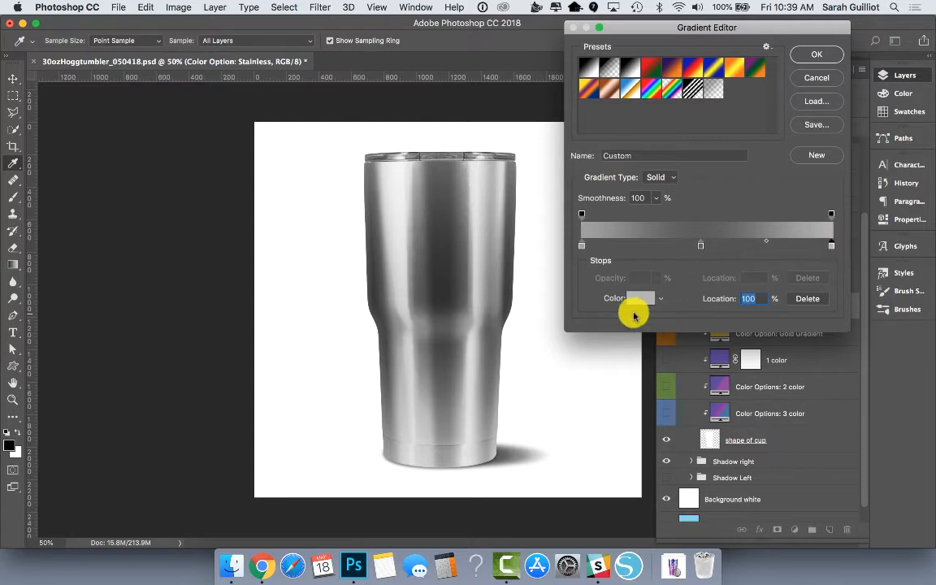
click(640, 299)
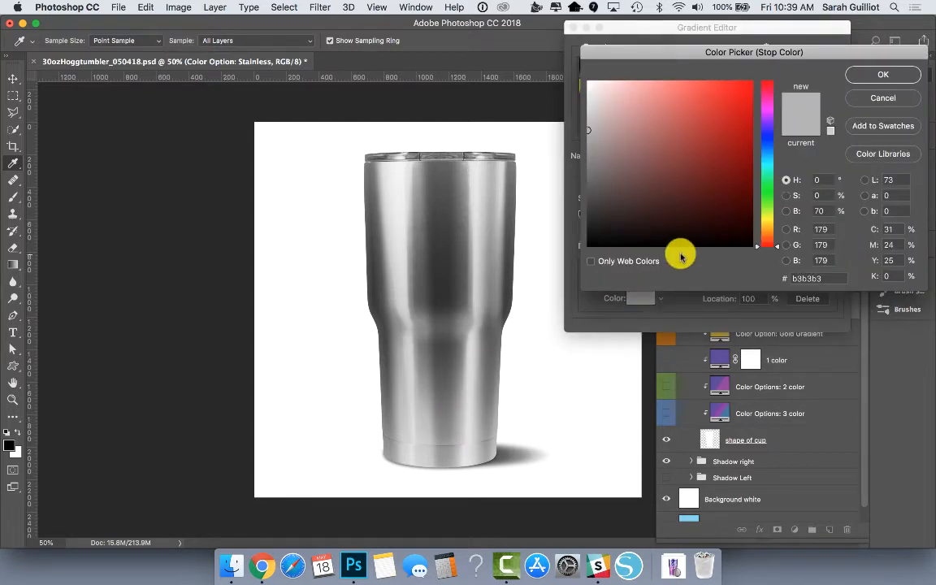
click(732, 124)
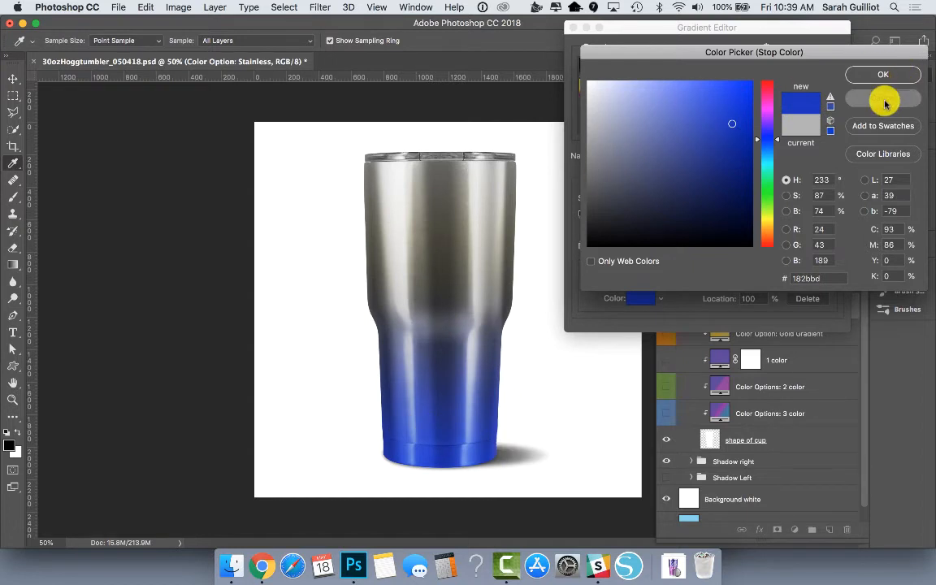
click(884, 75)
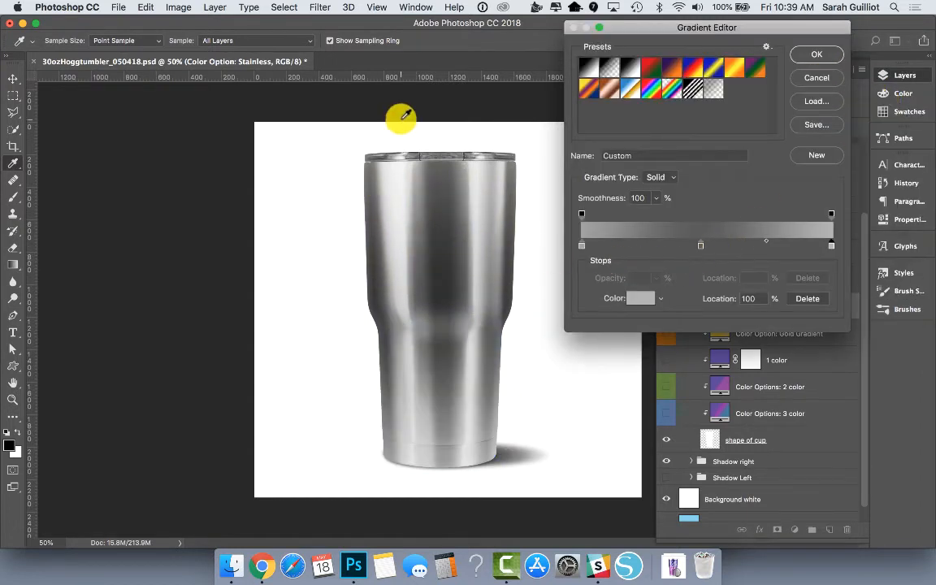
mouse_move(403, 403)
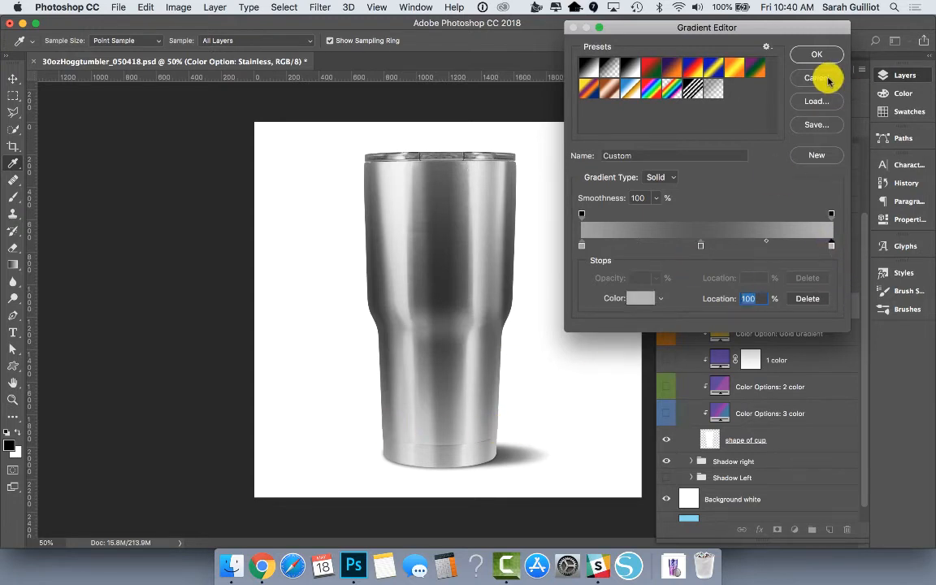
click(816, 78)
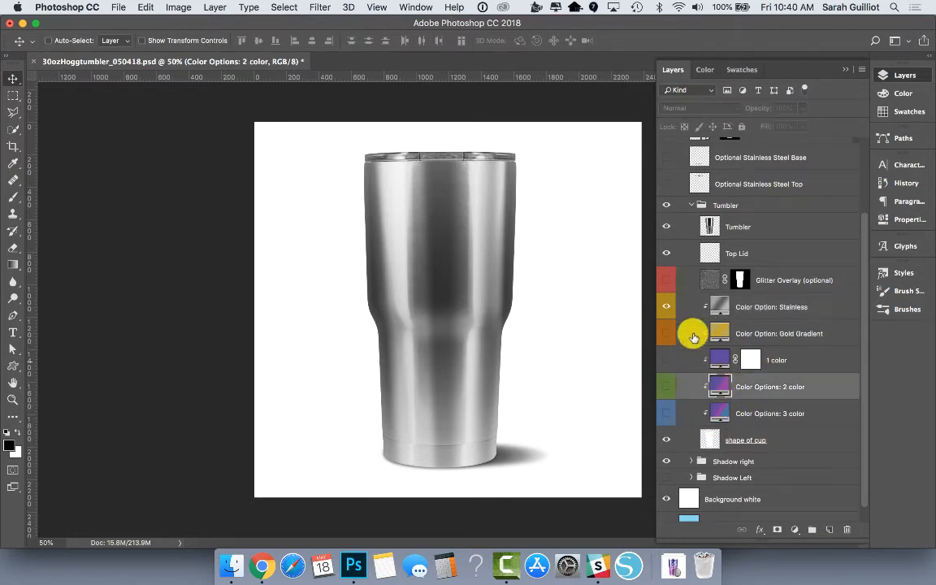
Show the 2 color finish, try a green stop in its Gradient Editor, then cancel keeping purple.
click(666, 387)
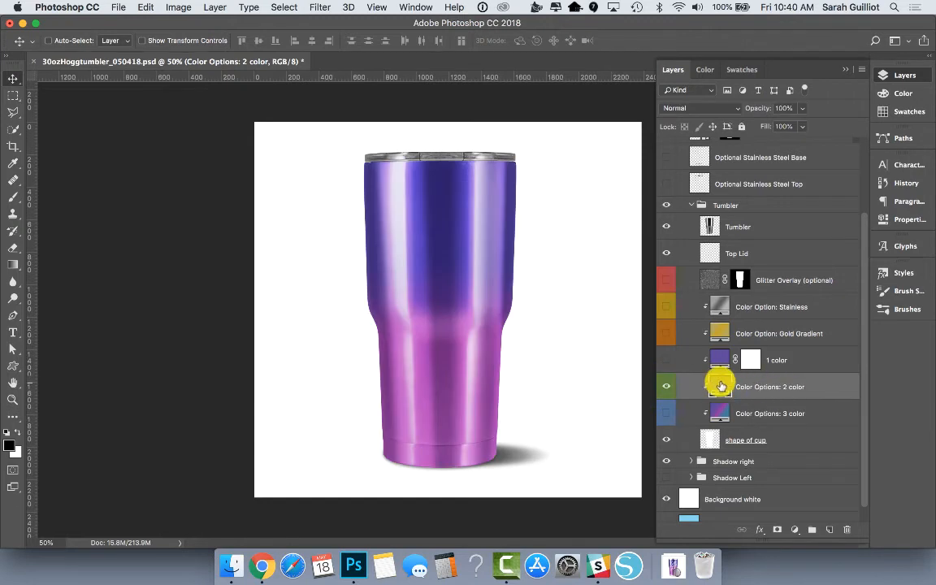
double_click(720, 386)
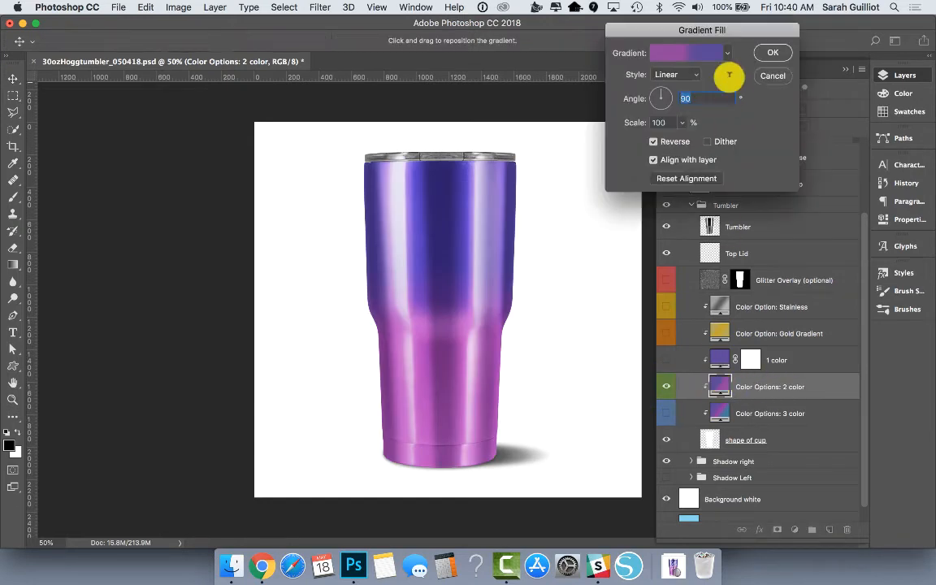
click(685, 52)
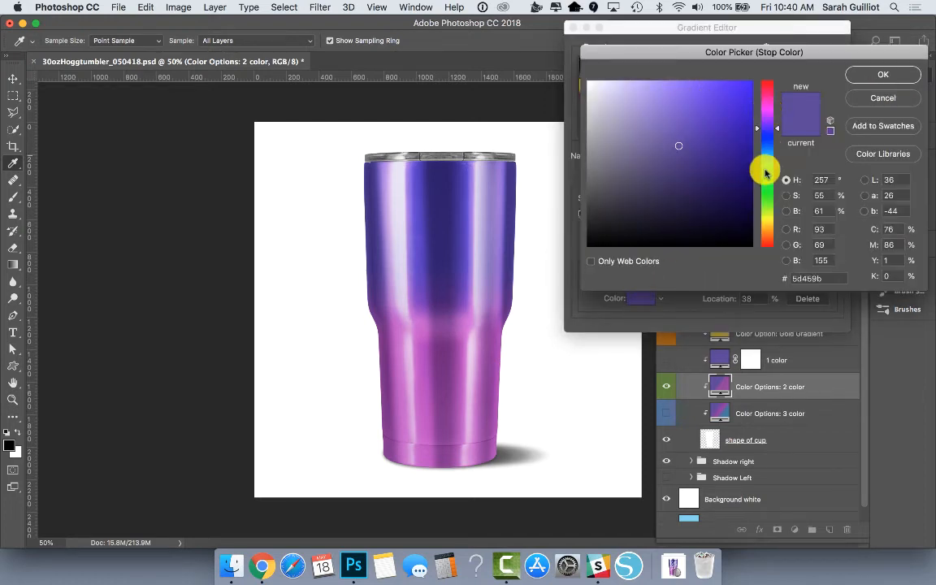
drag(763, 170, 764, 197)
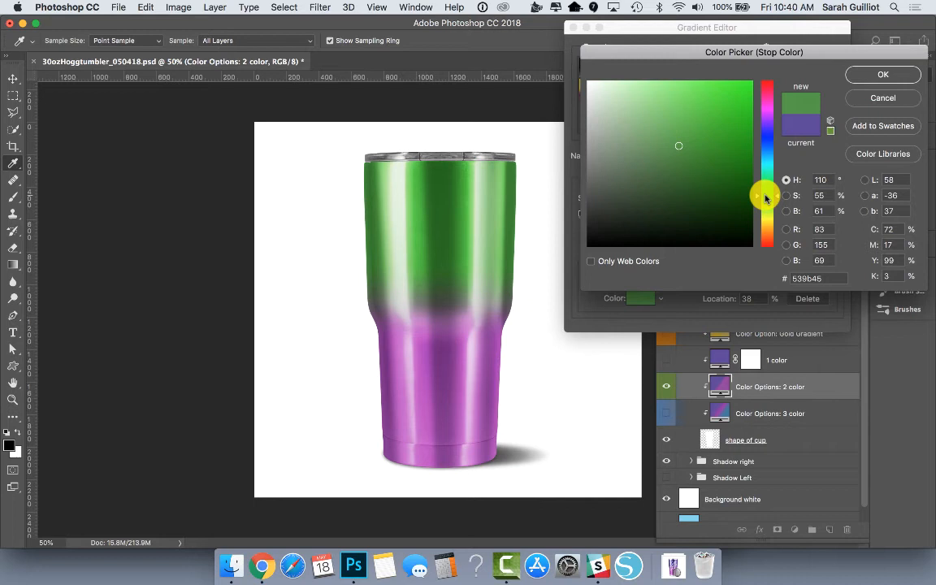
click(630, 164)
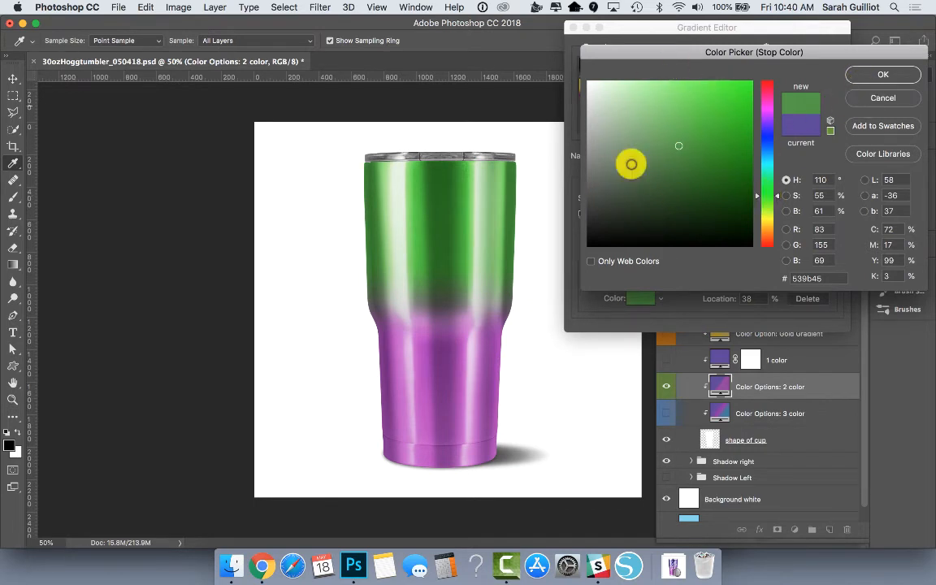
click(884, 75)
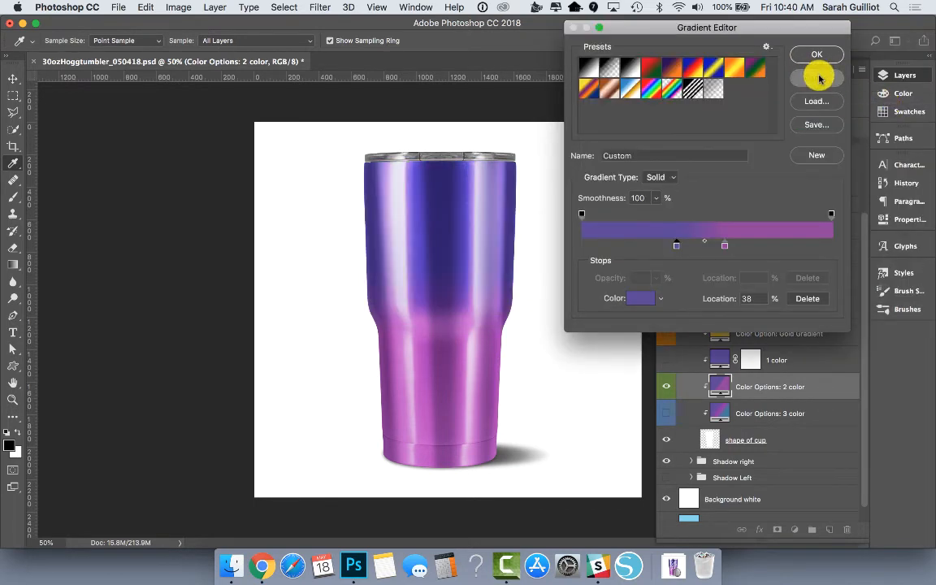
click(816, 54)
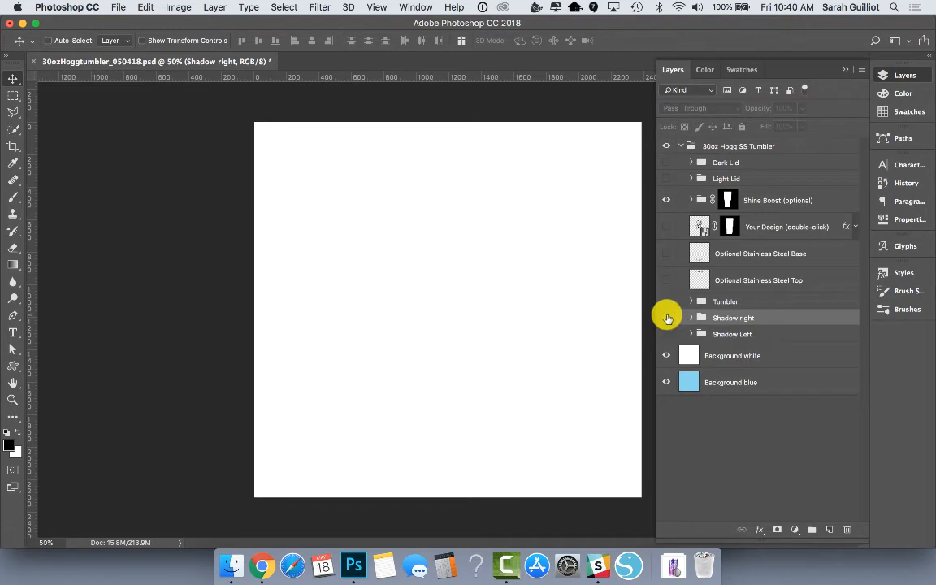
Make the Tumbler group visible again on the blank canvas.
click(666, 317)
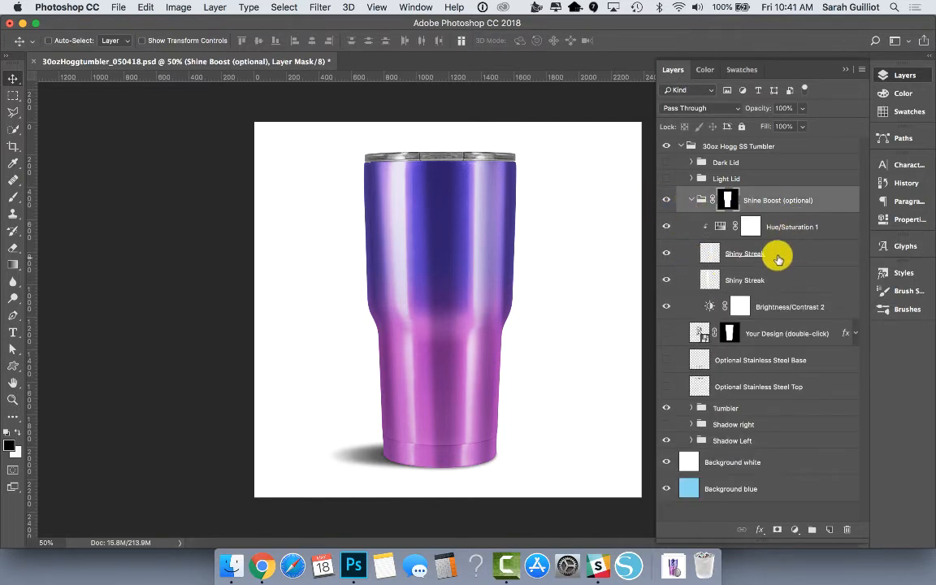
Inspect and collapse the Shine Boost streak layers, then switch the tumbler to the Stainless colour option.
click(744, 253)
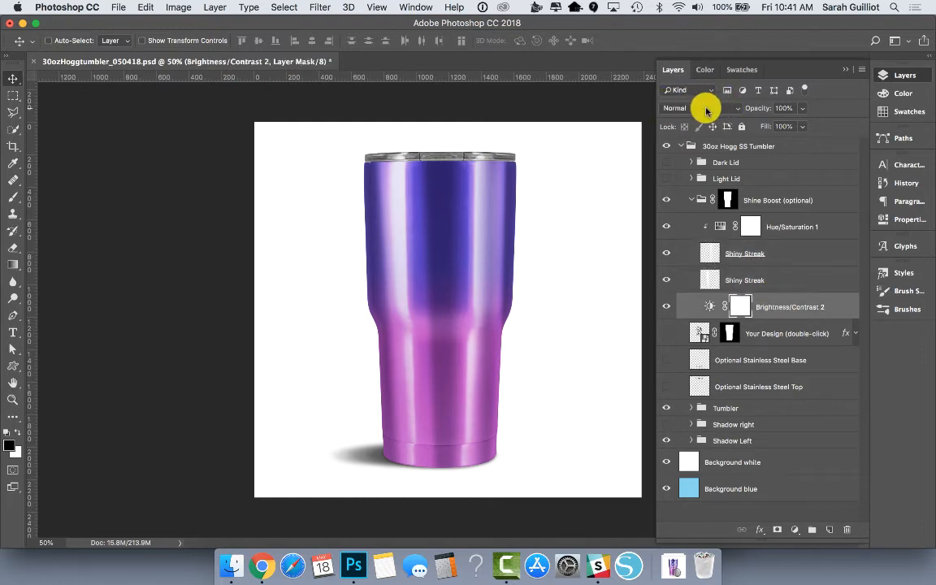
click(700, 108)
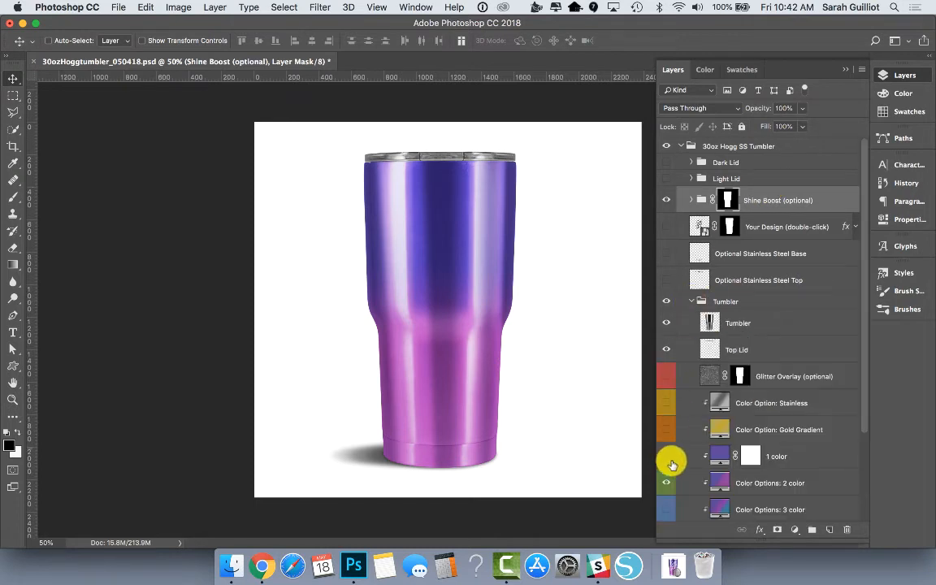
click(666, 403)
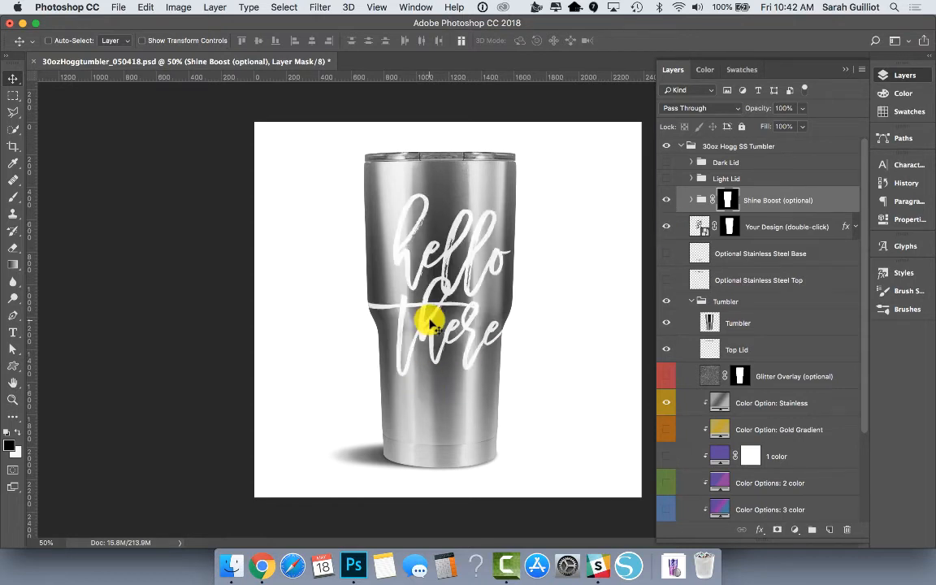
mouse_move(754, 231)
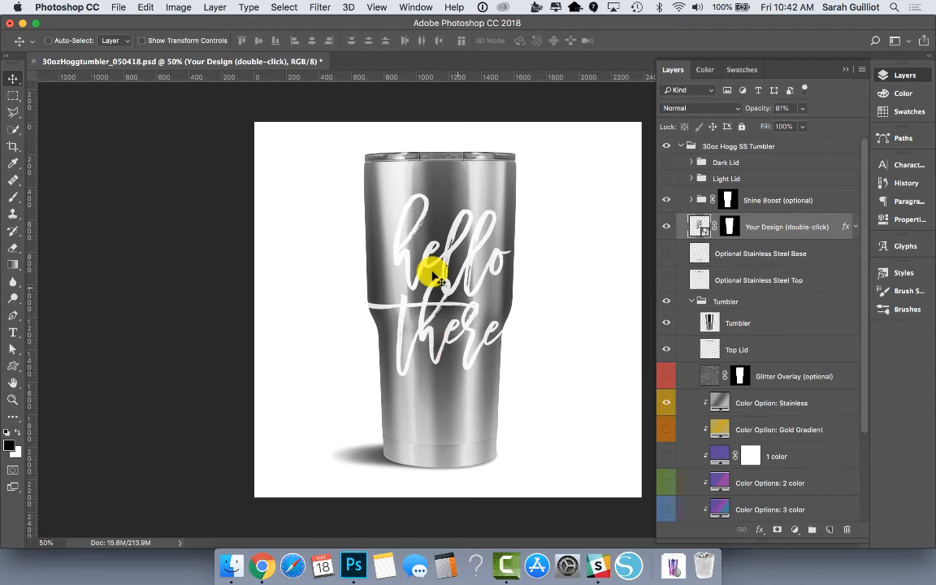
mouse_move(598, 269)
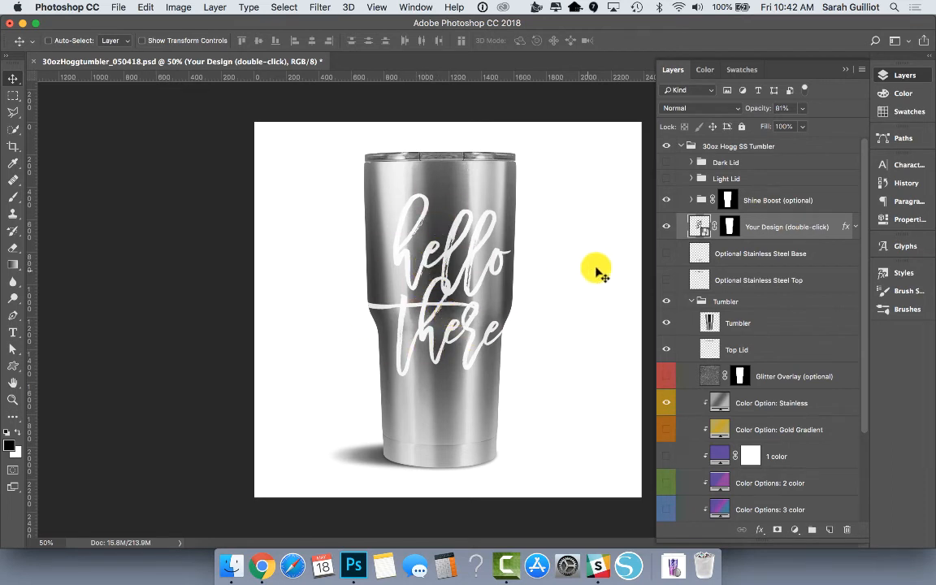
mouse_move(437, 263)
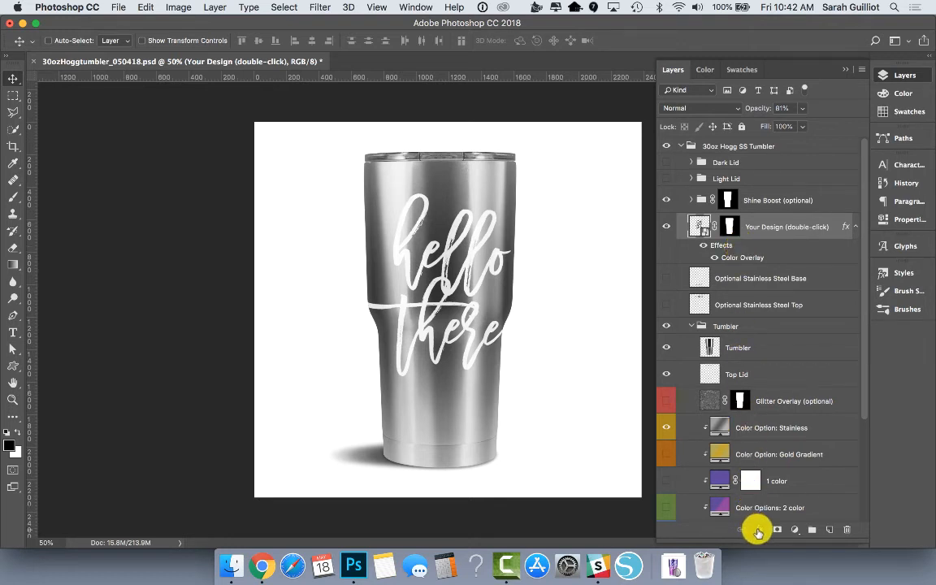
click(757, 530)
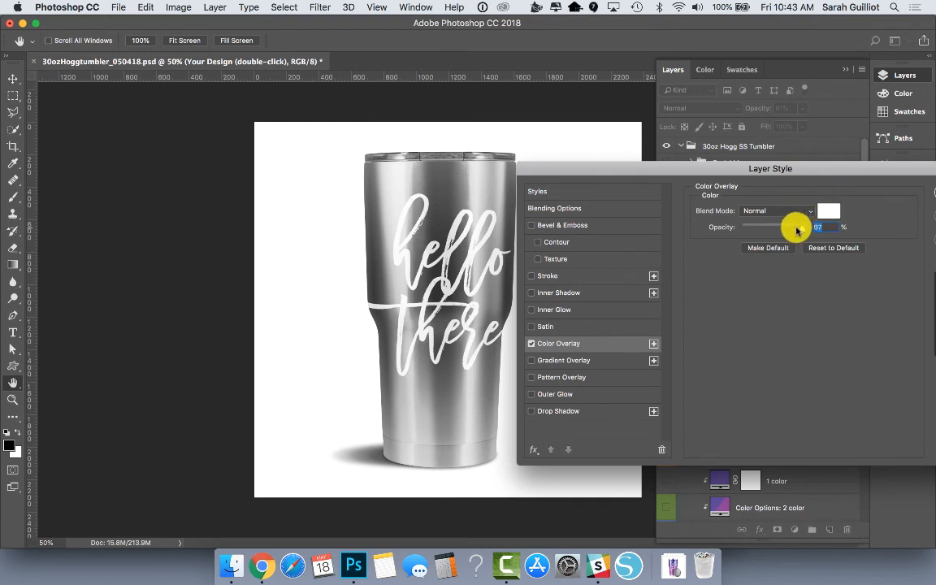
Fade the design's colour overlay opacity and restore it to full strength twice.
drag(796, 228, 767, 234)
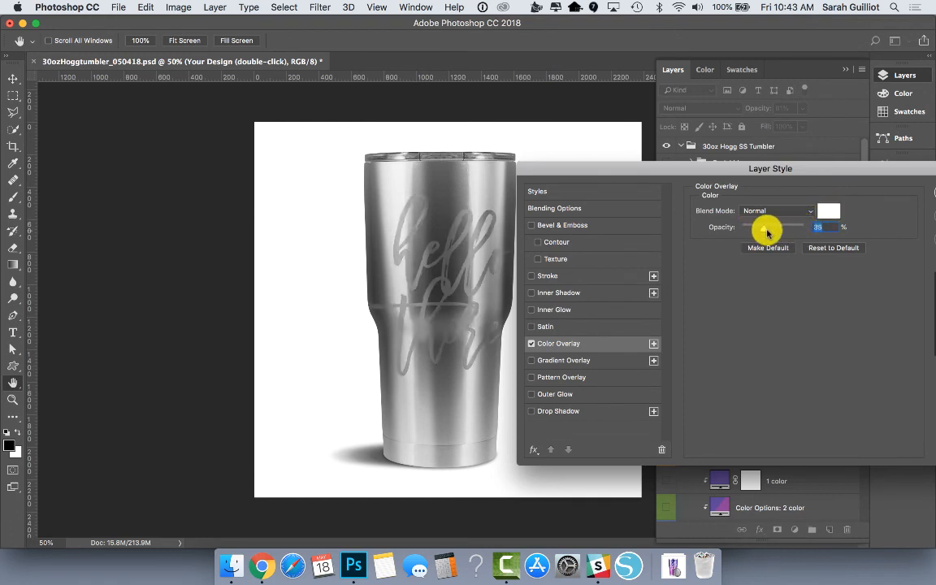
drag(767, 228, 809, 227)
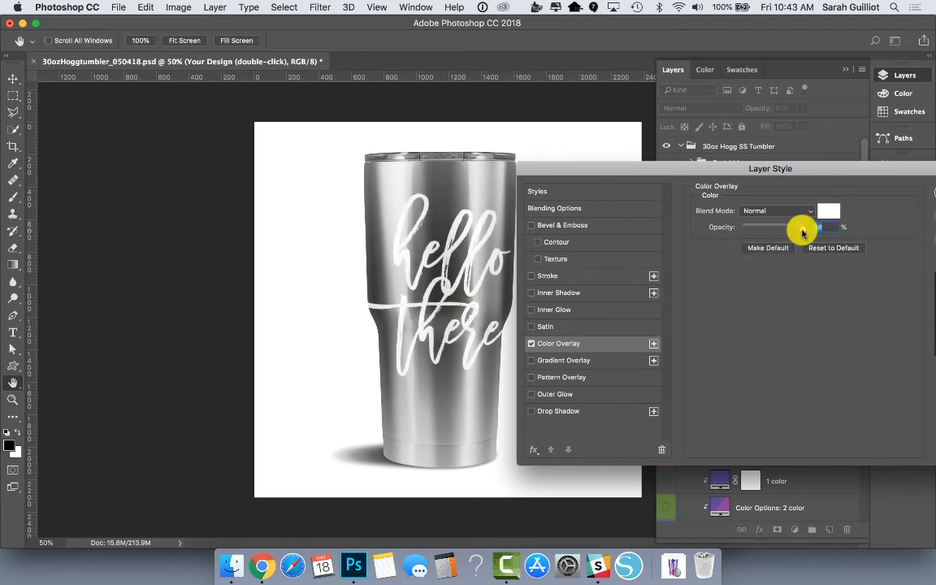
drag(803, 228, 777, 228)
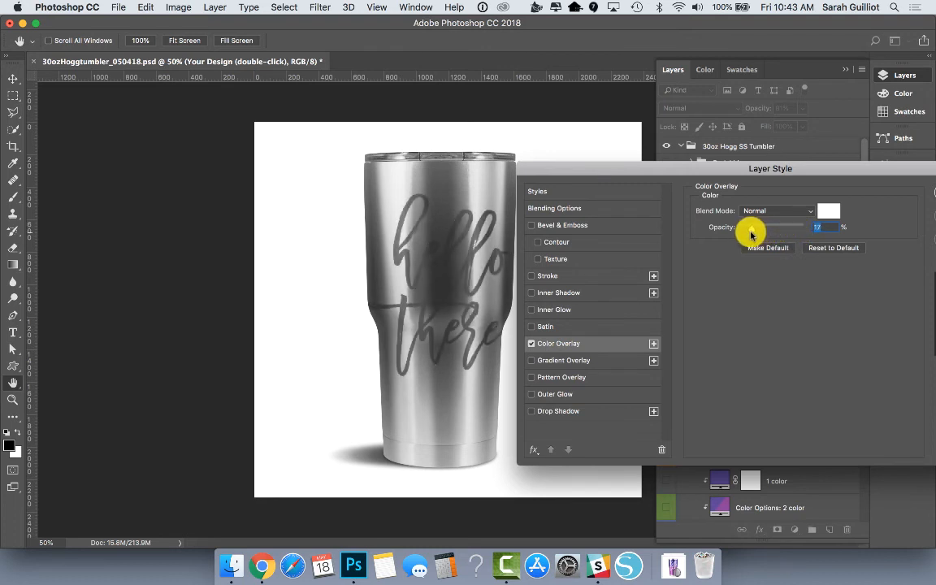
drag(747, 226, 815, 226)
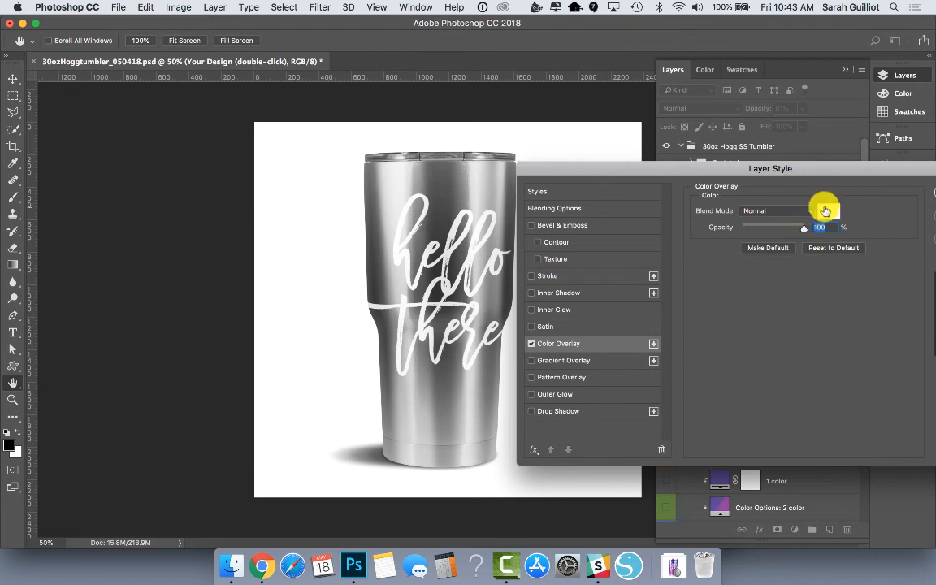
Preview the overlay in blue and yellow in the colour picker, then cancel to keep it white.
click(805, 228)
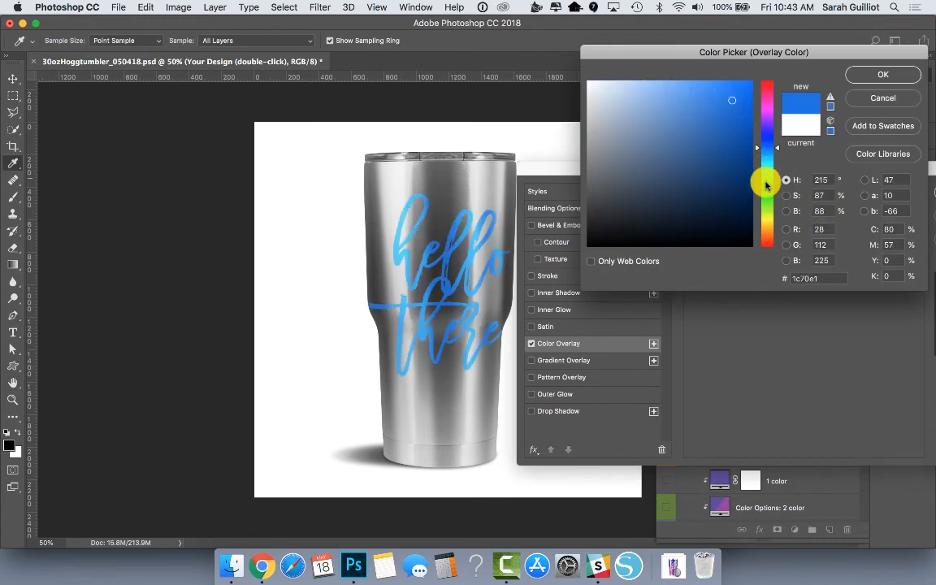
drag(767, 182, 767, 228)
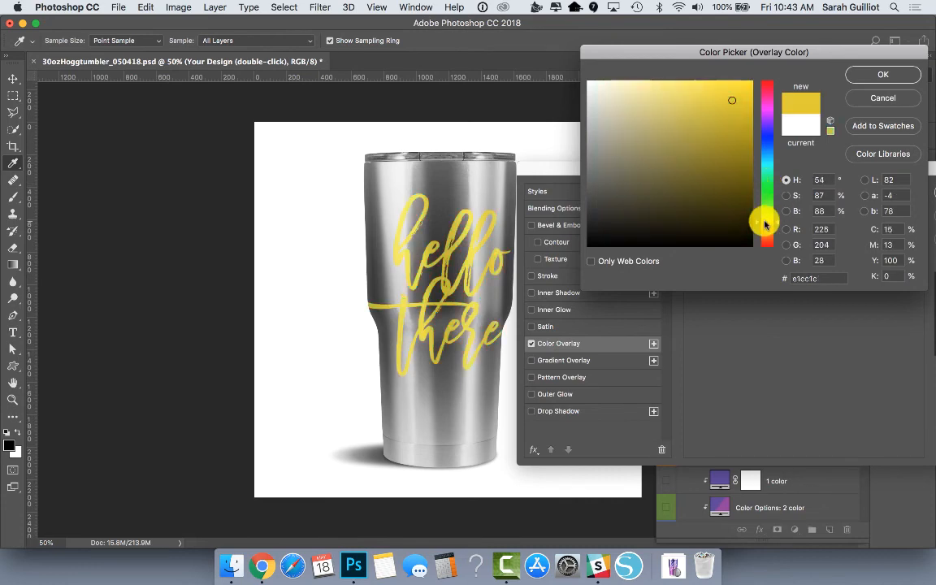
click(882, 75)
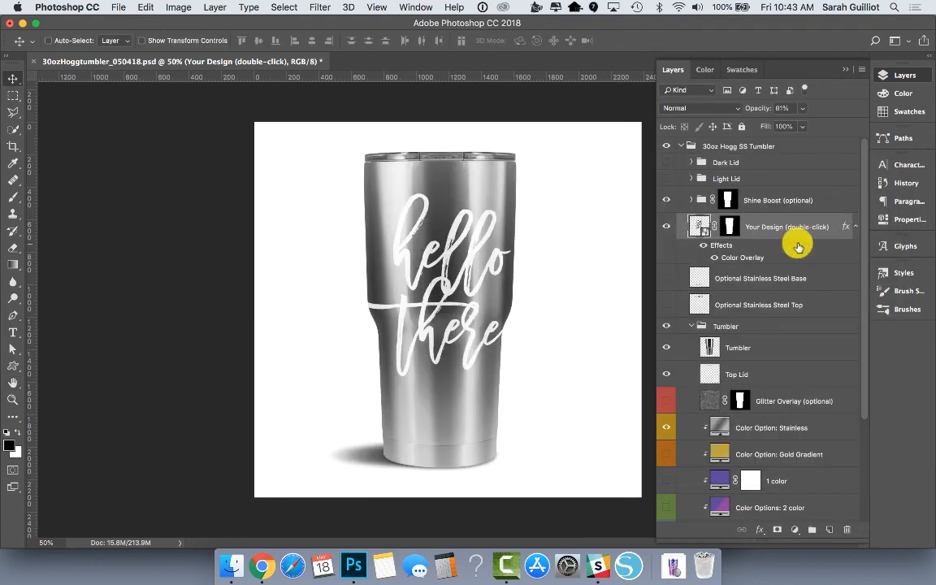
mouse_move(800, 247)
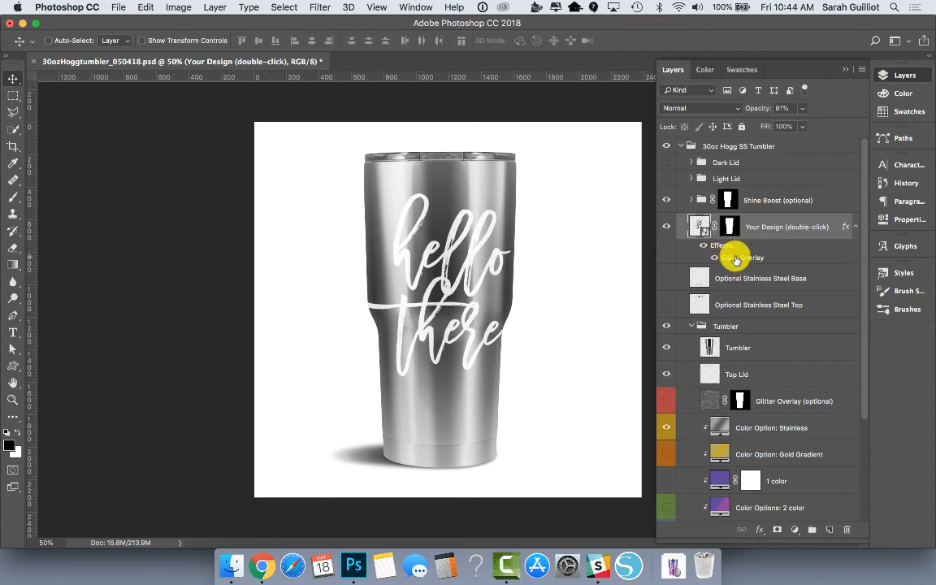
double_click(745, 257)
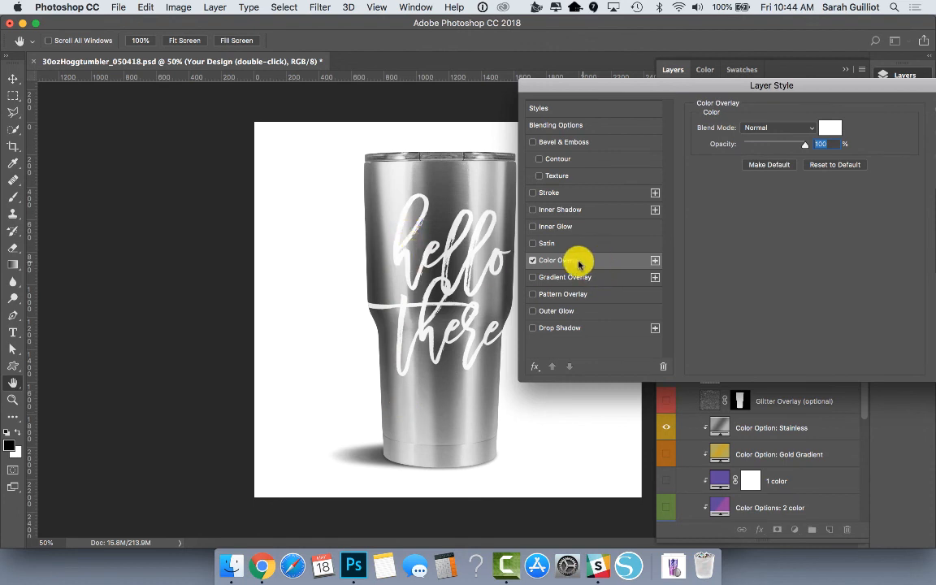
mouse_move(556, 226)
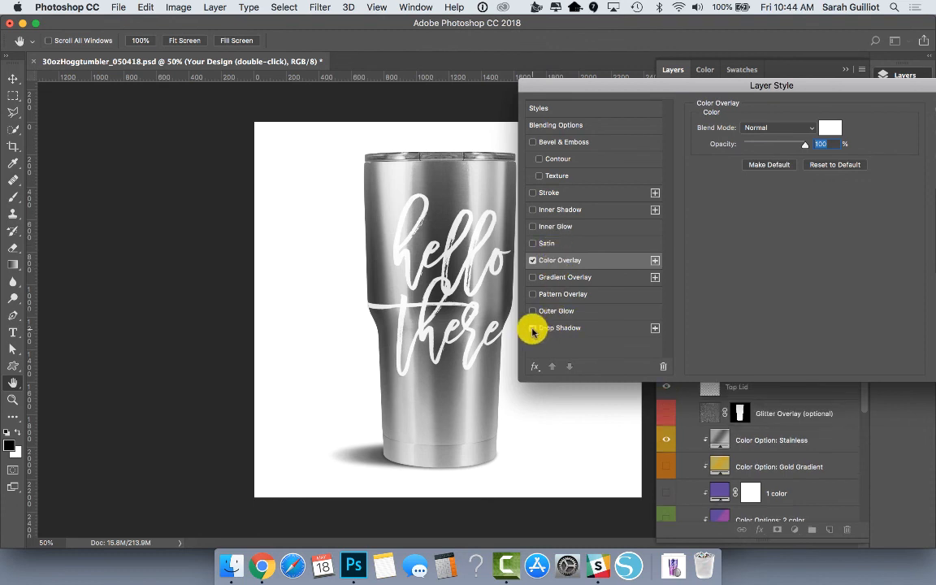
click(559, 329)
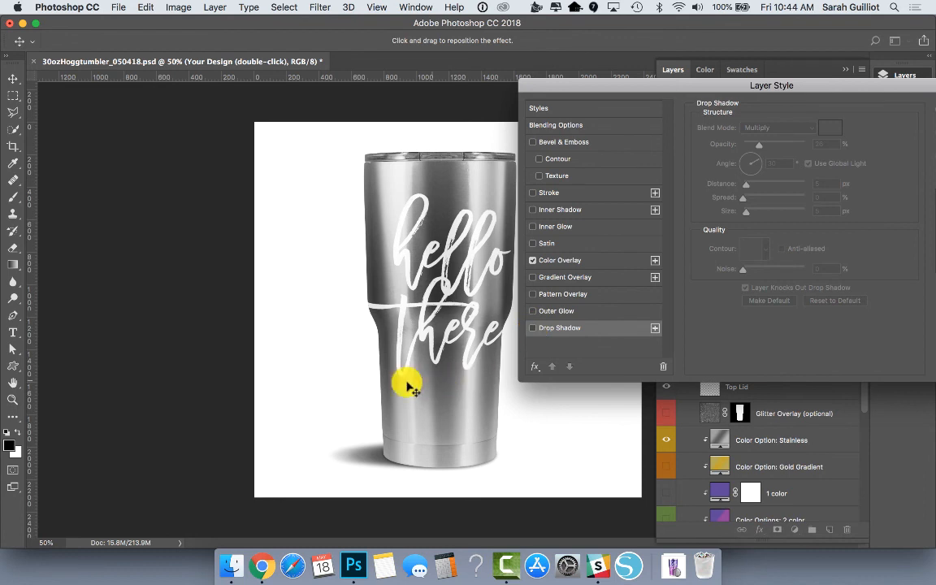
click(559, 329)
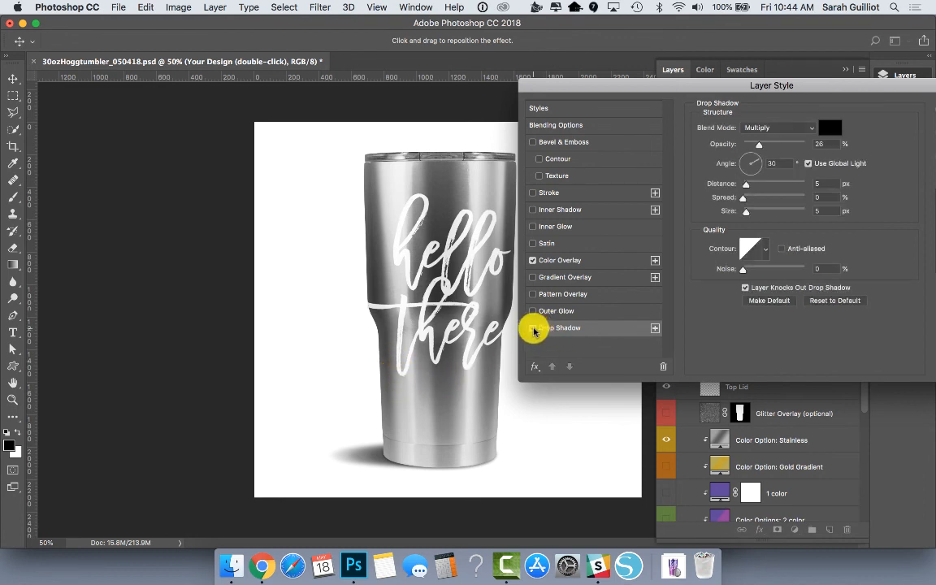
click(533, 329)
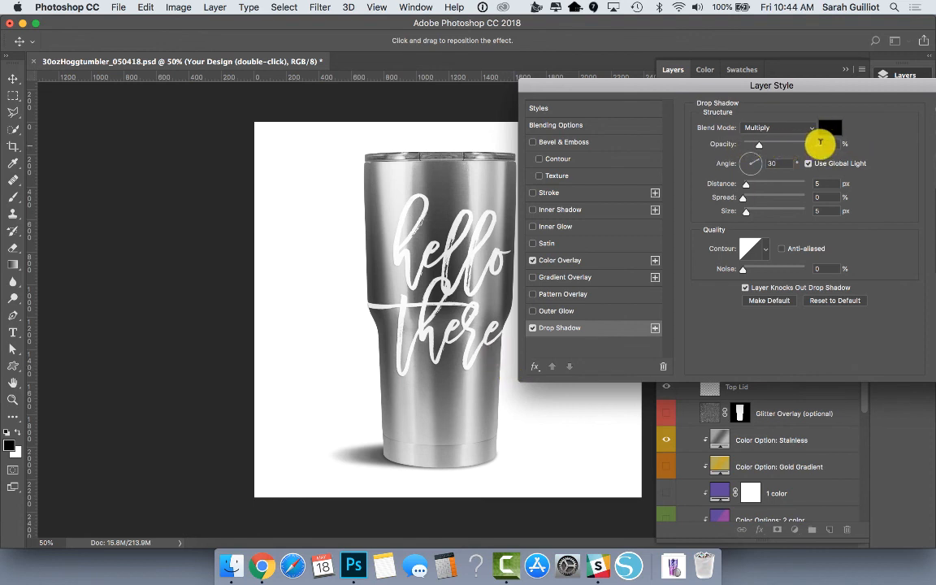
drag(820, 143, 761, 150)
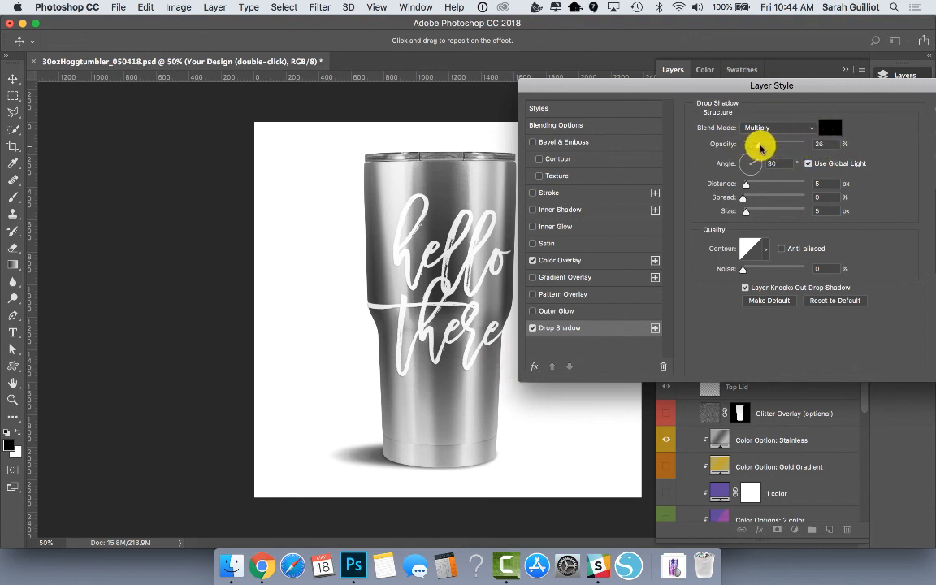
drag(744, 143, 777, 143)
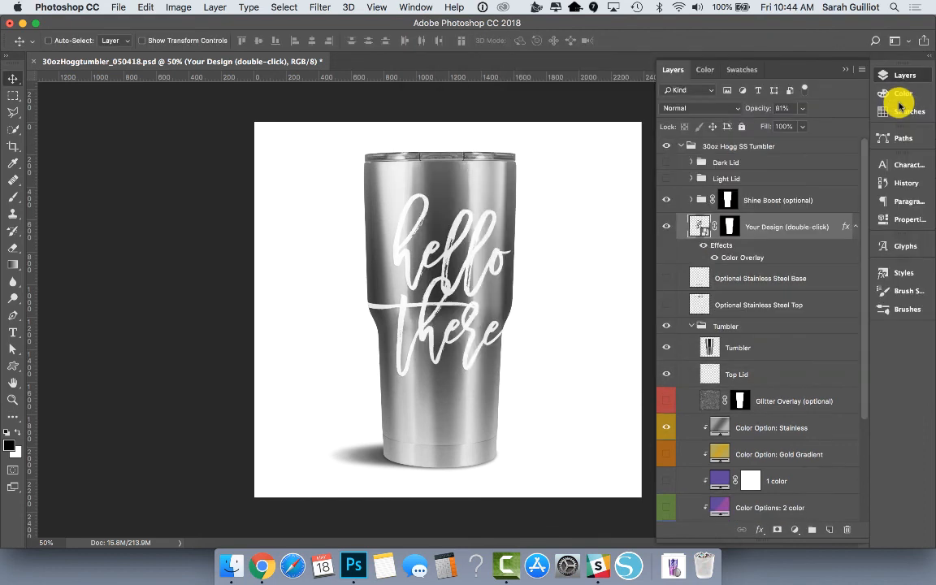
mouse_move(858, 358)
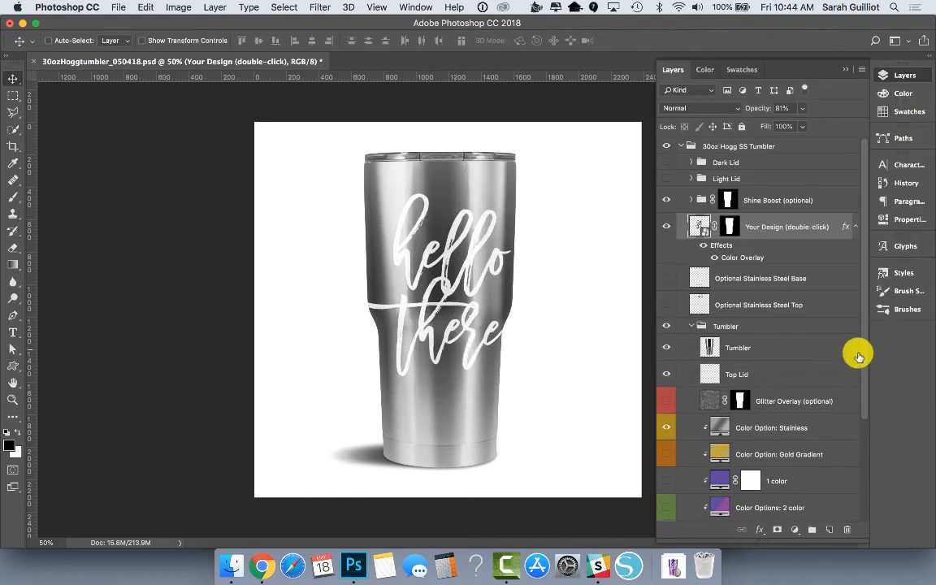
Collapse the 30oz Hogg SS Tumbler group so only it and the two backgrounds are listed.
scroll(down, 3)
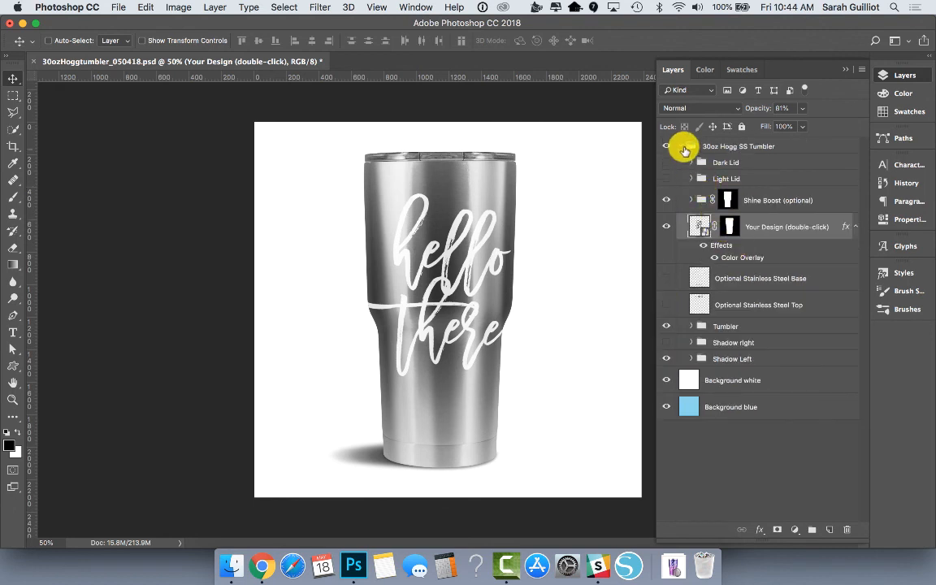
click(679, 146)
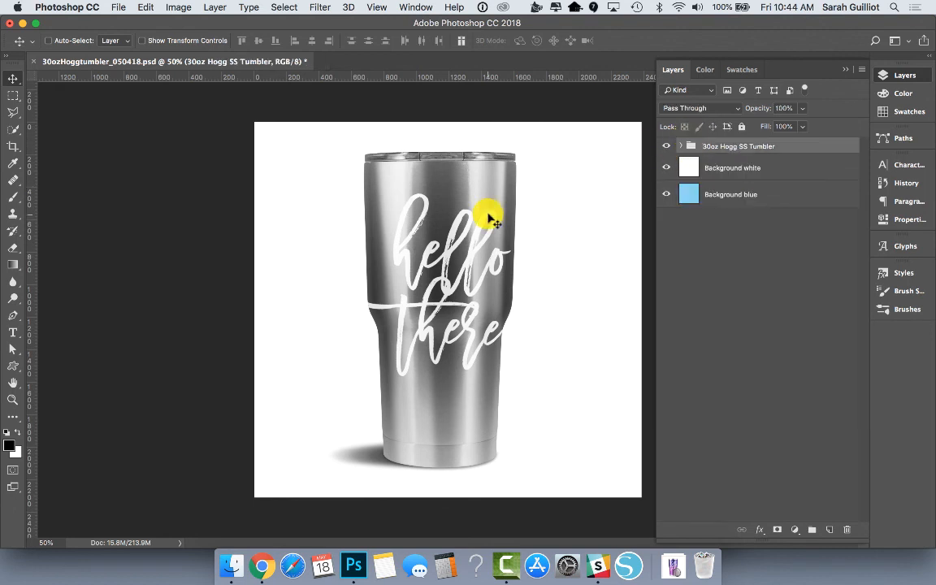